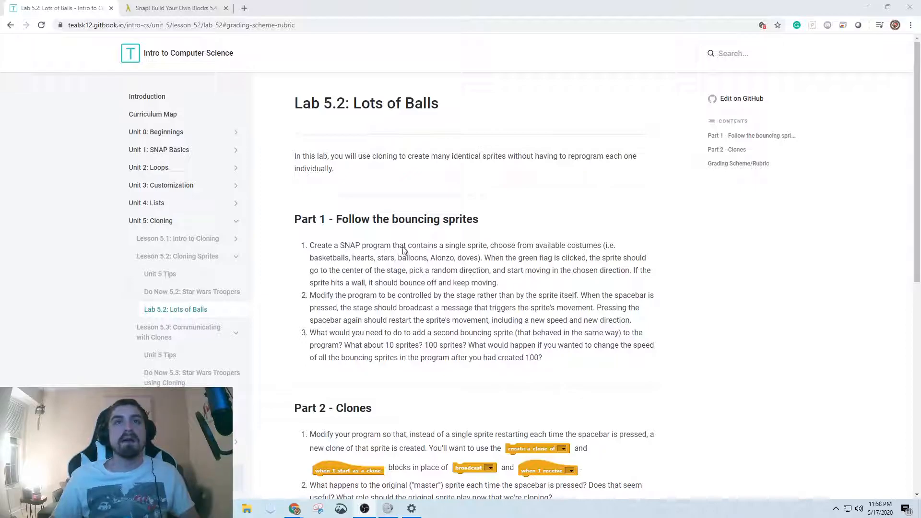
mouse_move(685, 276)
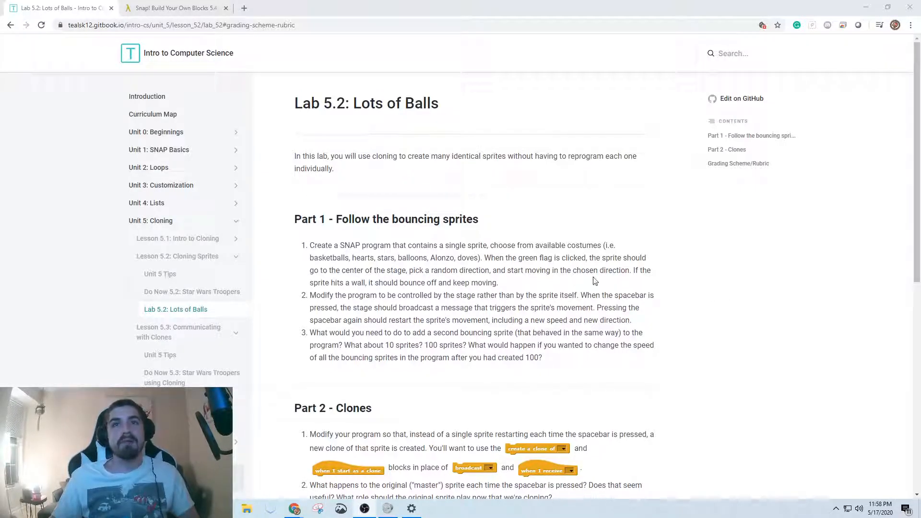
mouse_move(570, 301)
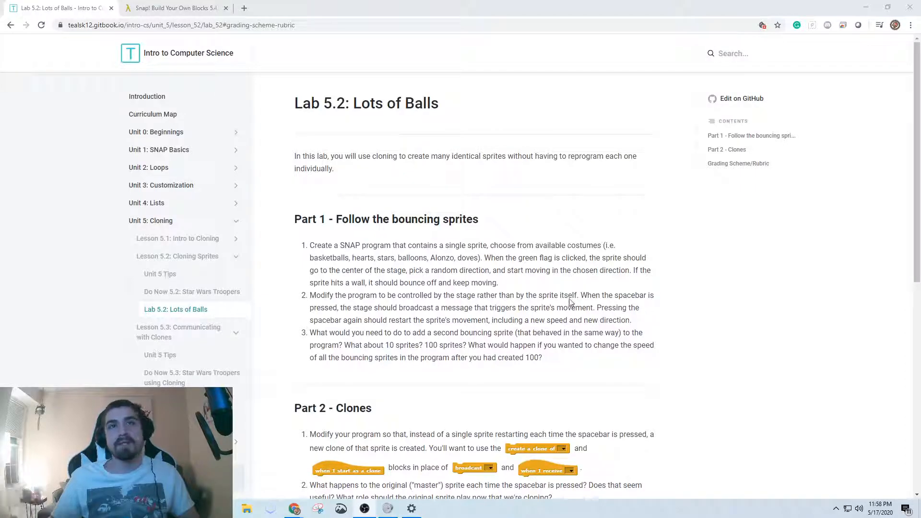
mouse_move(676, 267)
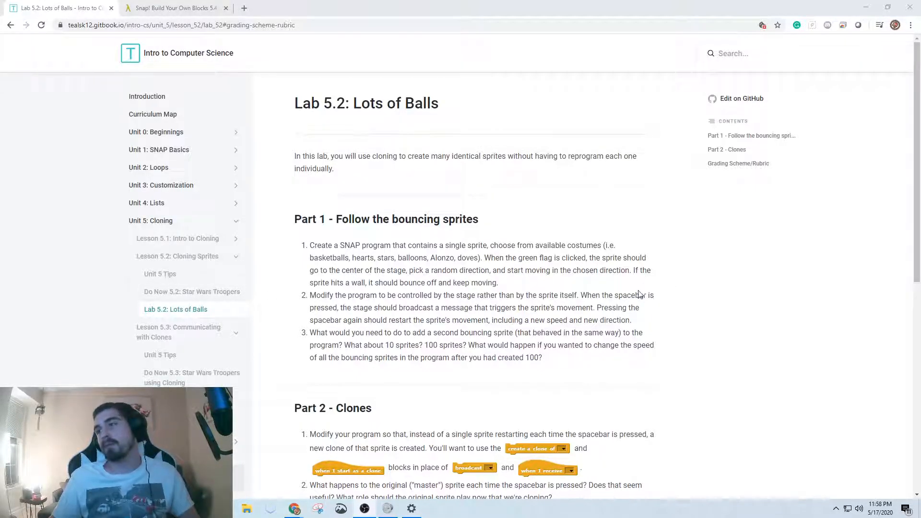
mouse_move(689, 295)
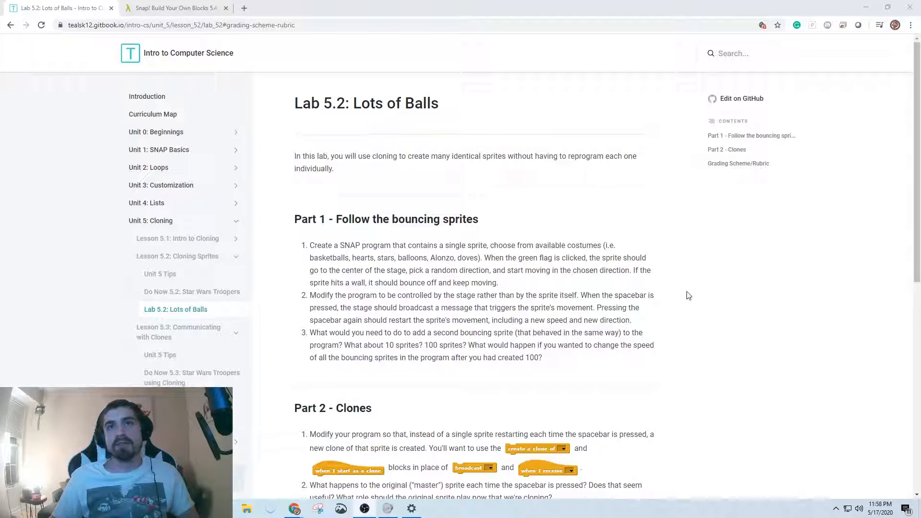
mouse_move(577, 321)
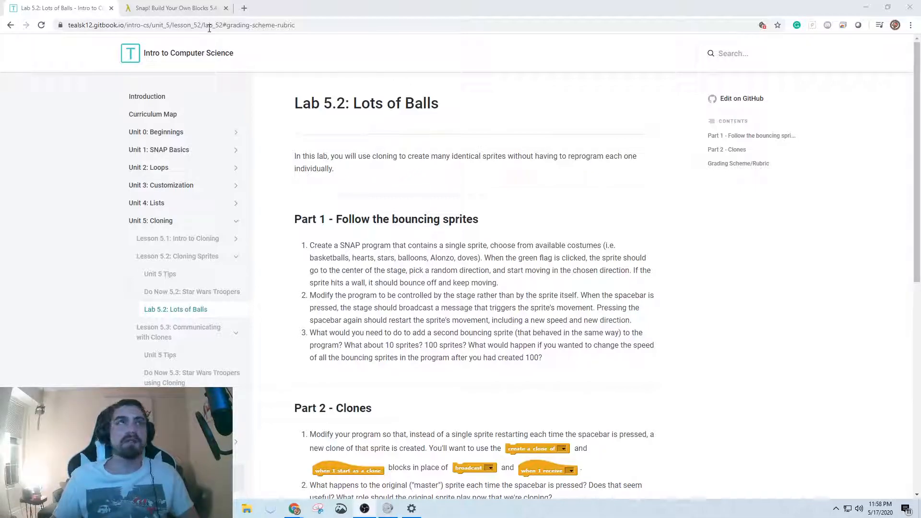
- Paint a new solid green circle costume in the Paint Editor and keep it for the sprite
click(174, 8)
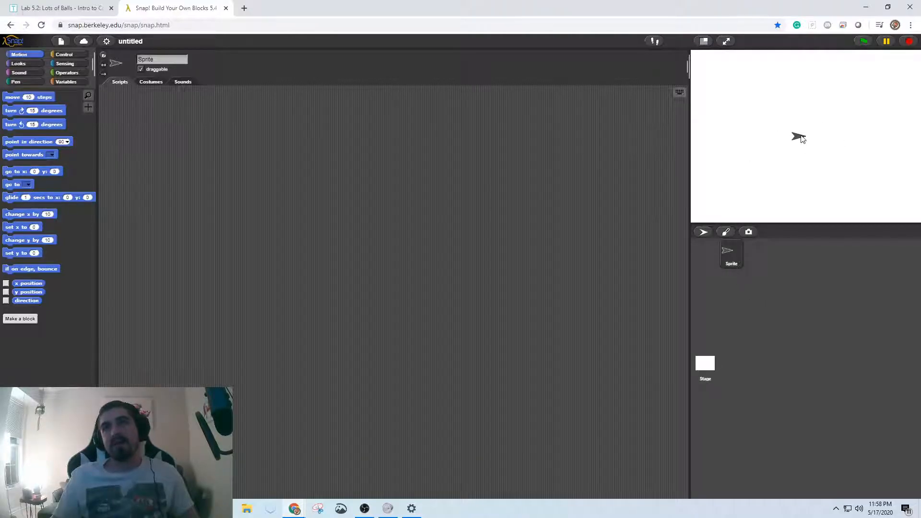
click(151, 82)
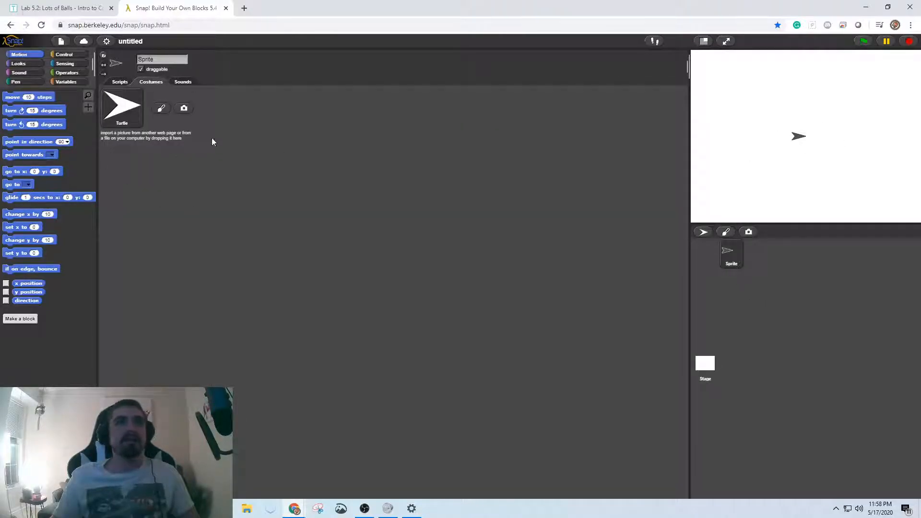
click(162, 109)
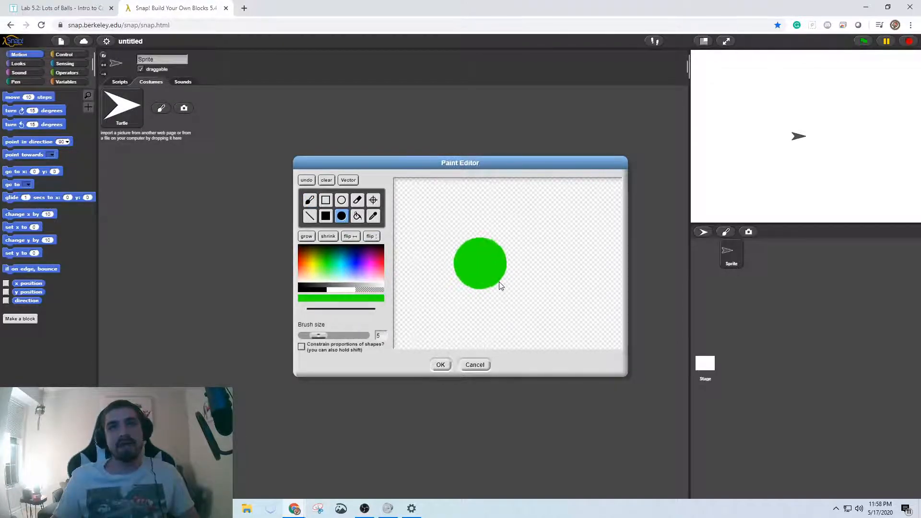
click(440, 365)
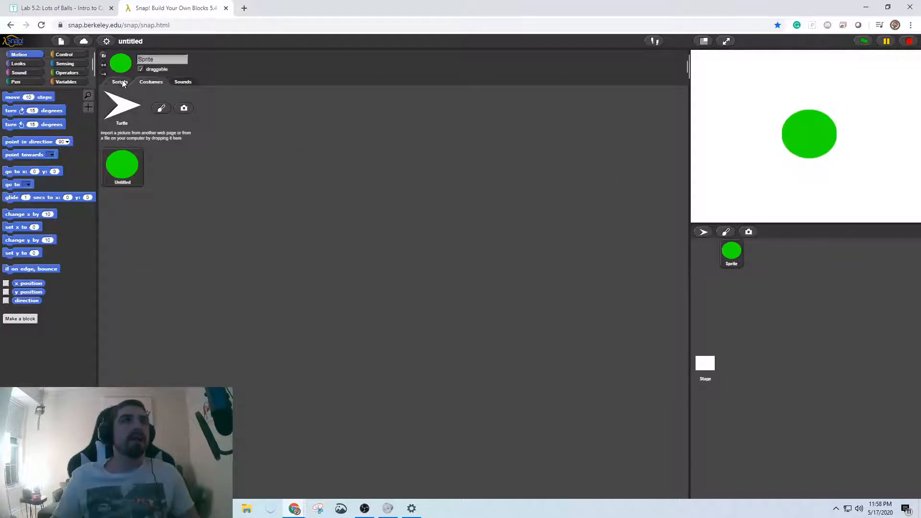
- Build a green-flag script that points the sprite towards a random position
click(64, 54)
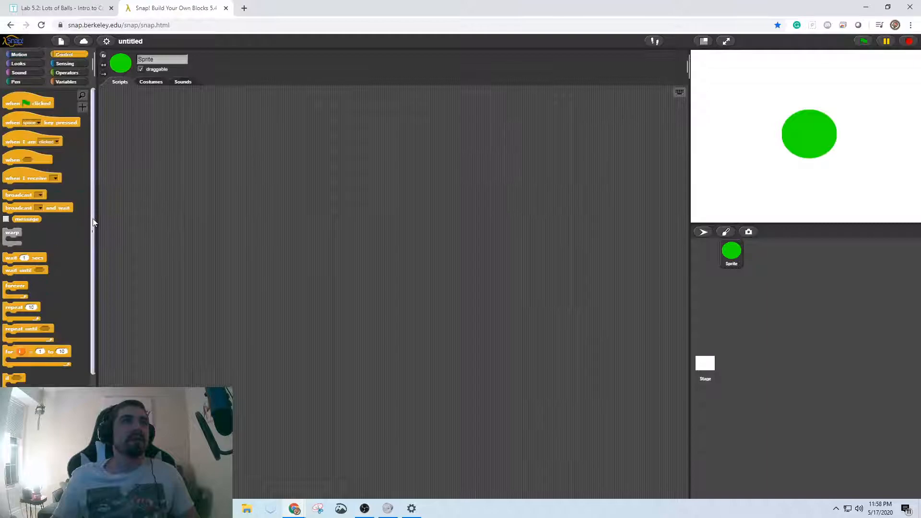
drag(28, 102, 390, 221)
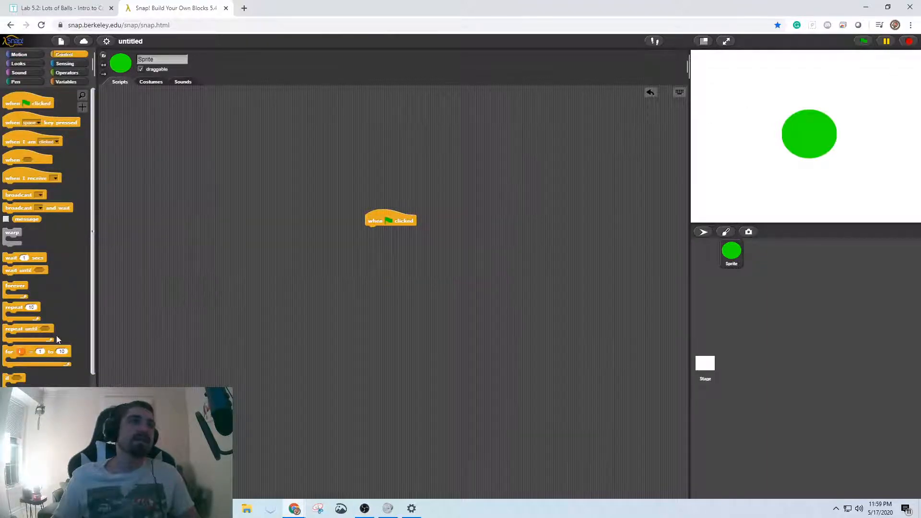
scroll(down, 3)
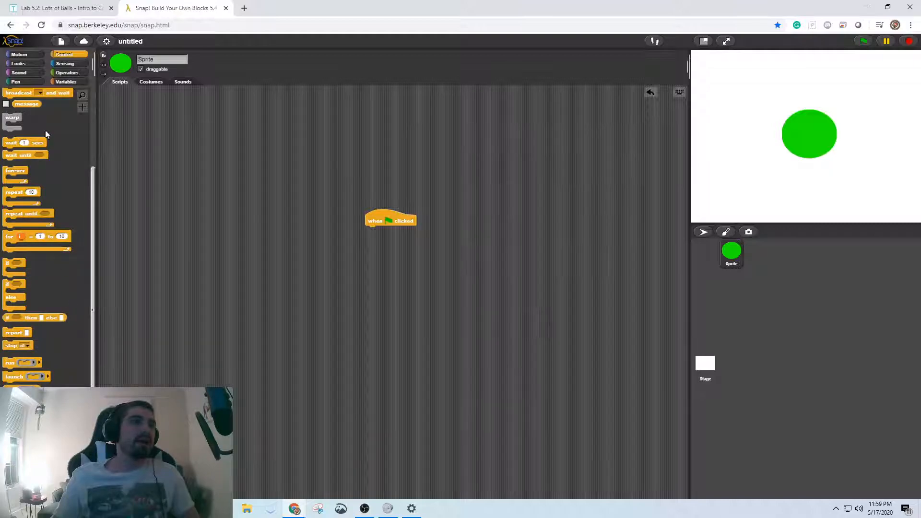
click(20, 54)
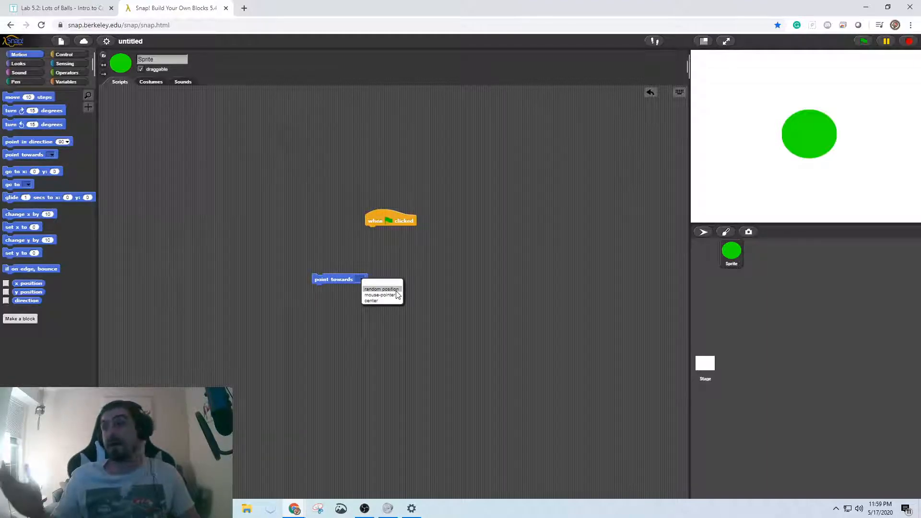
click(381, 288)
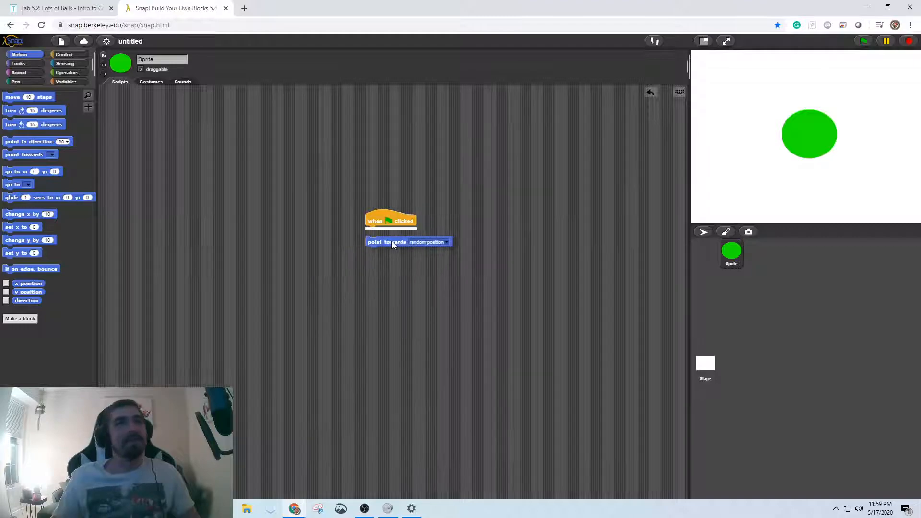
- Display the sprite's direction on stage and run the script twice to see random directions
click(5, 301)
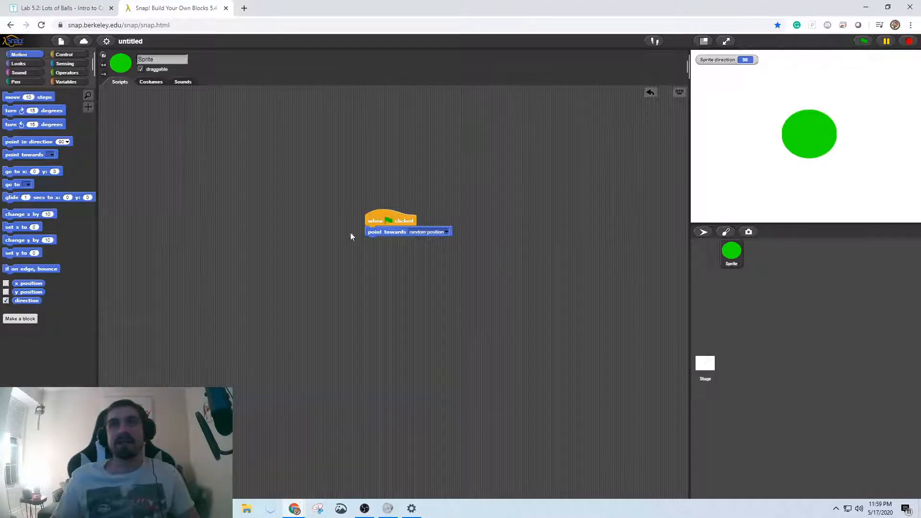
click(409, 231)
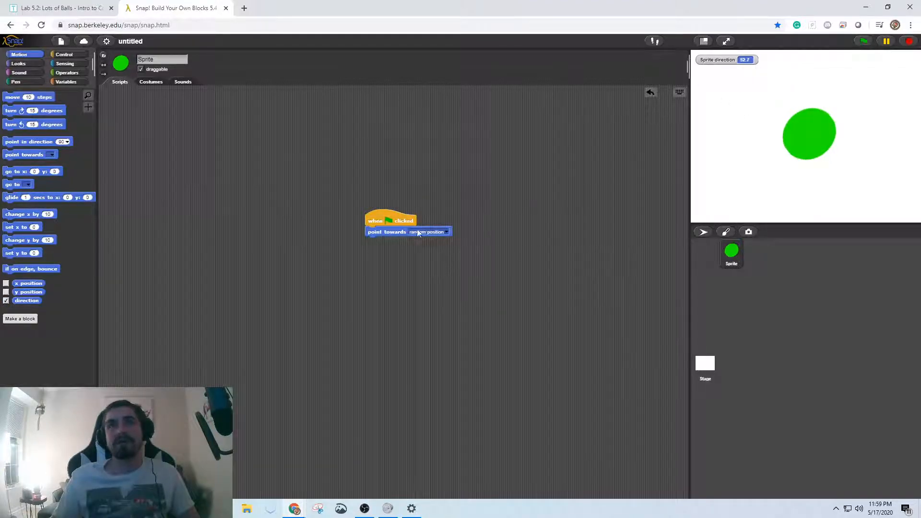
click(391, 221)
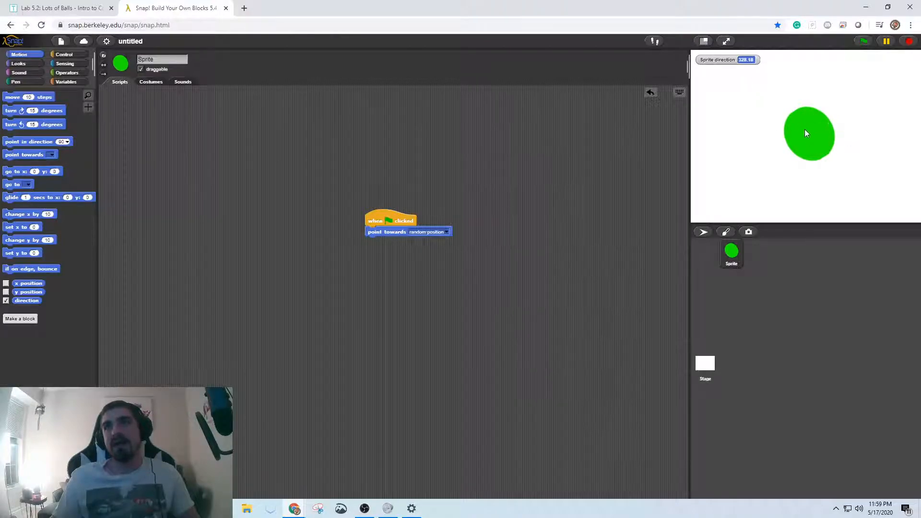
mouse_move(803, 174)
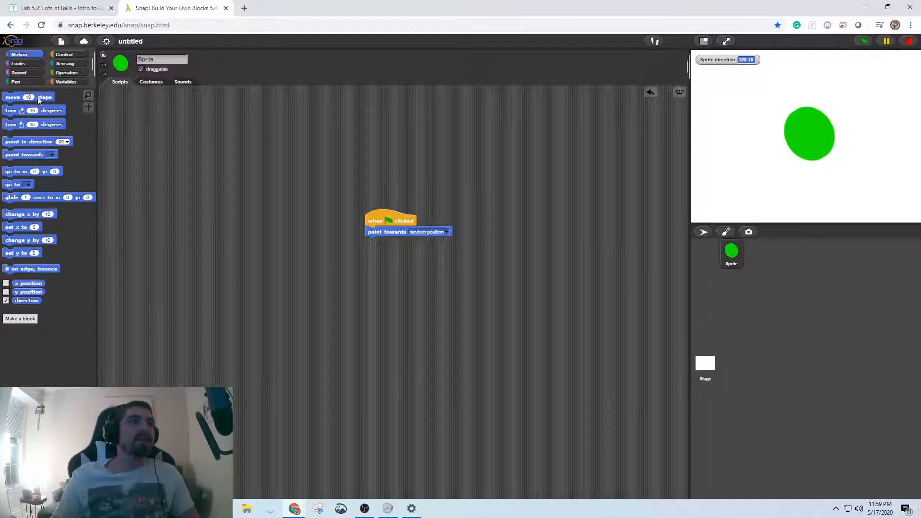
- Add 'move 10 steps' to the green-flag script and test the movement
drag(12, 97, 389, 242)
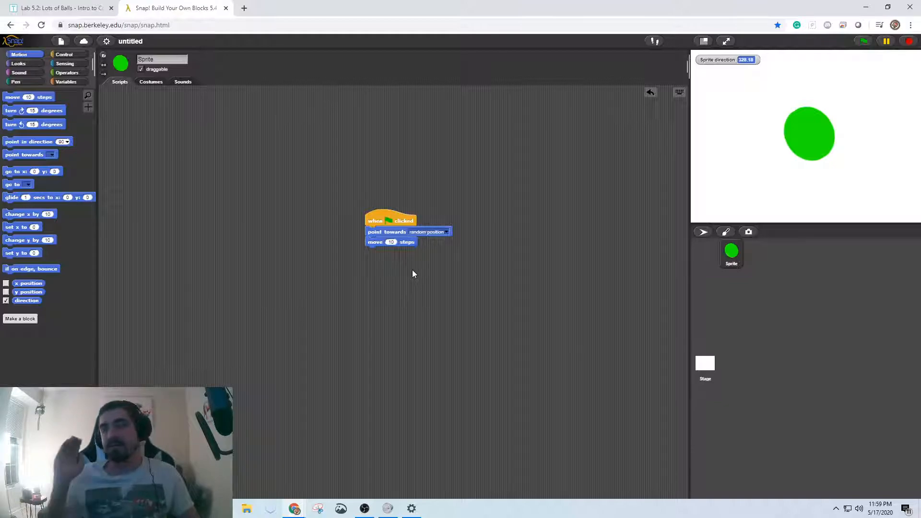
click(391, 221)
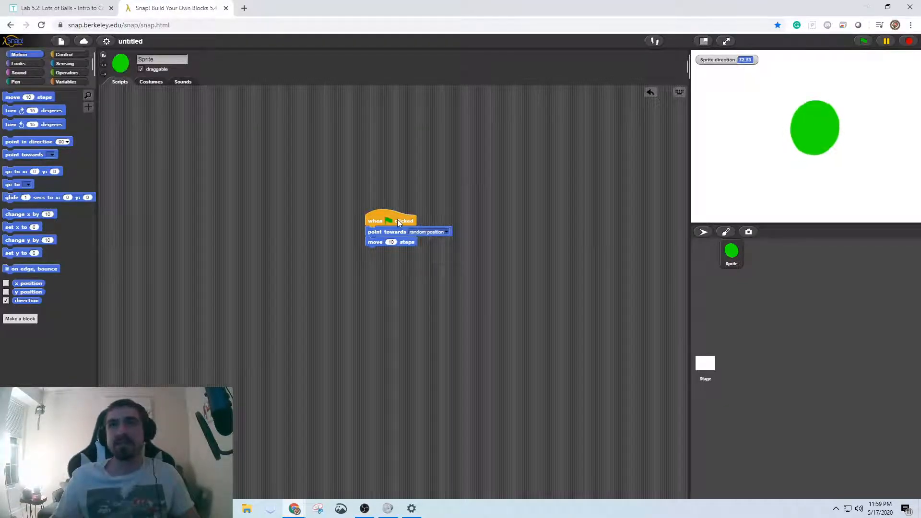
click(391, 221)
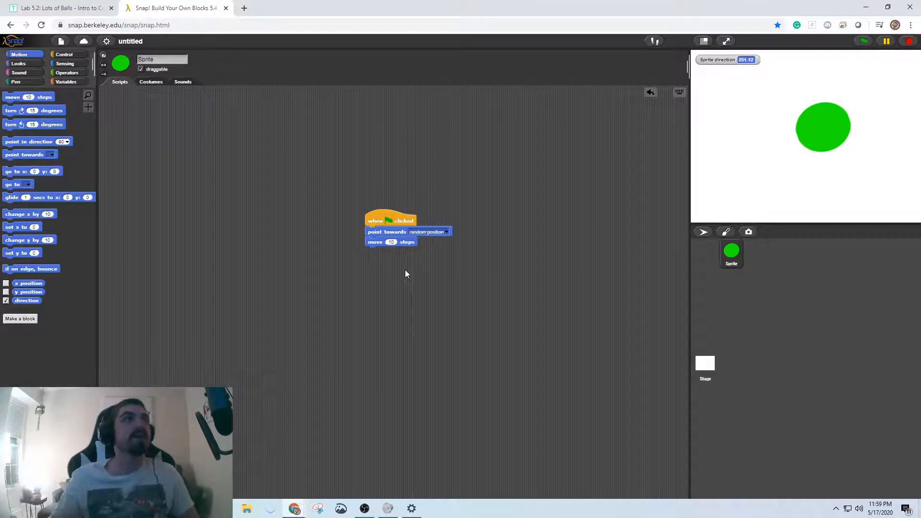
- Wrap the move in a forever loop, start at x: 0 y: 0, and test the script
click(64, 53)
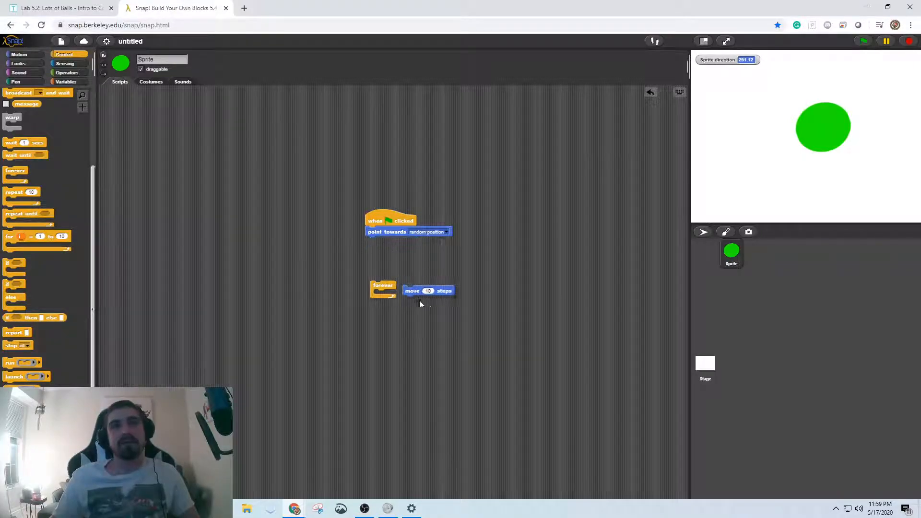
drag(383, 288, 379, 241)
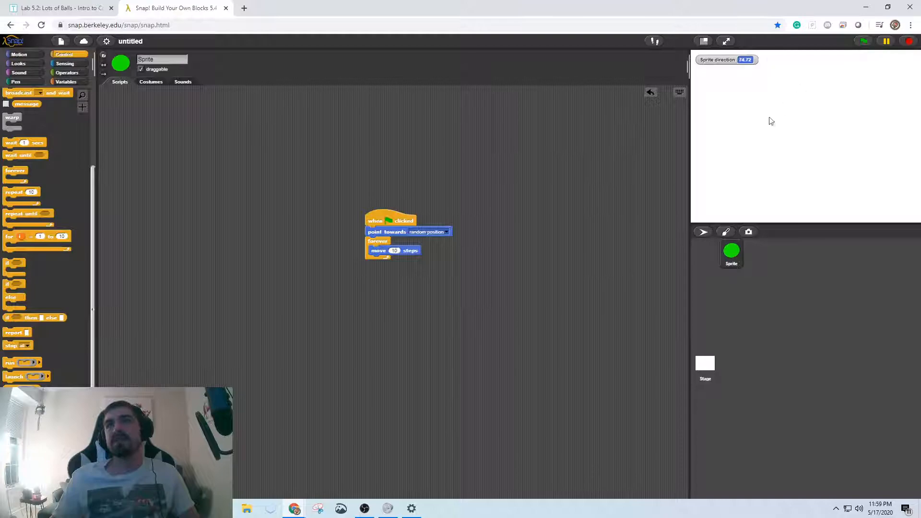
click(19, 54)
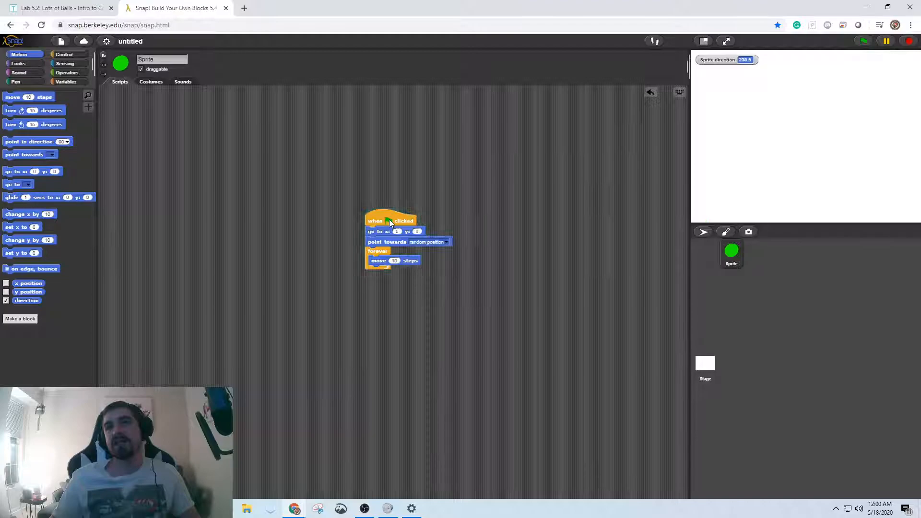
click(390, 221)
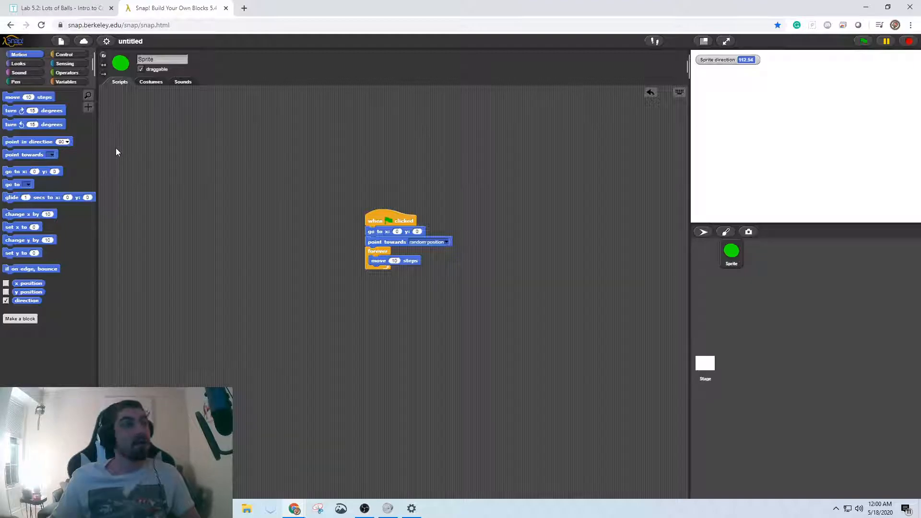
mouse_move(35, 176)
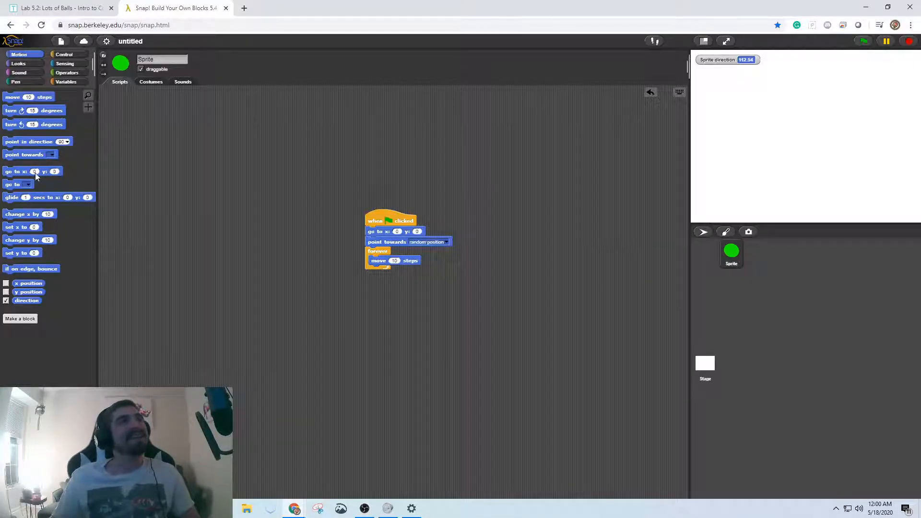
- Add 'if on edge, bounce' inside the forever loop, run the script, then stop it
drag(31, 269, 270, 182)
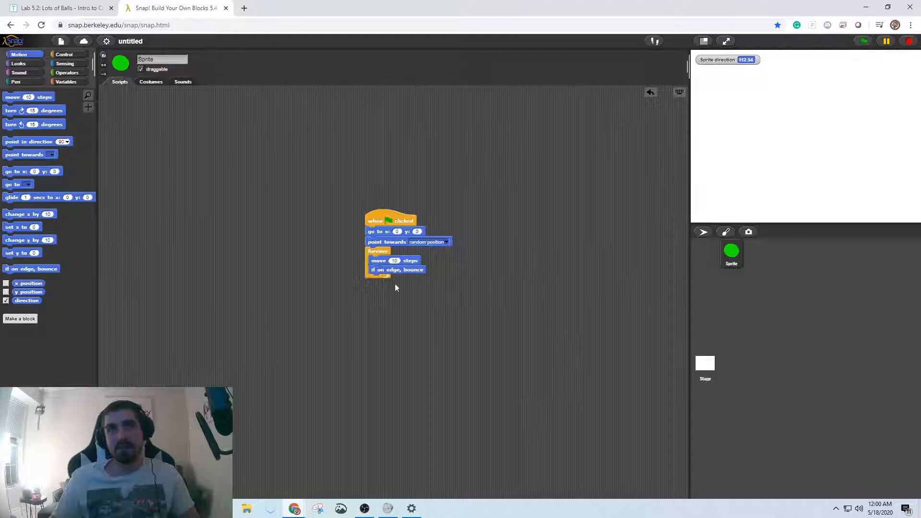
mouse_move(627, 145)
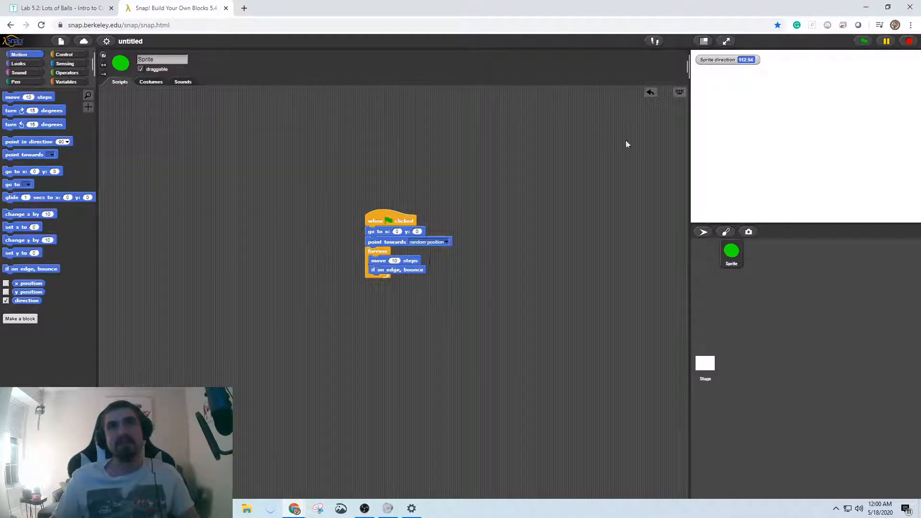
mouse_move(369, 283)
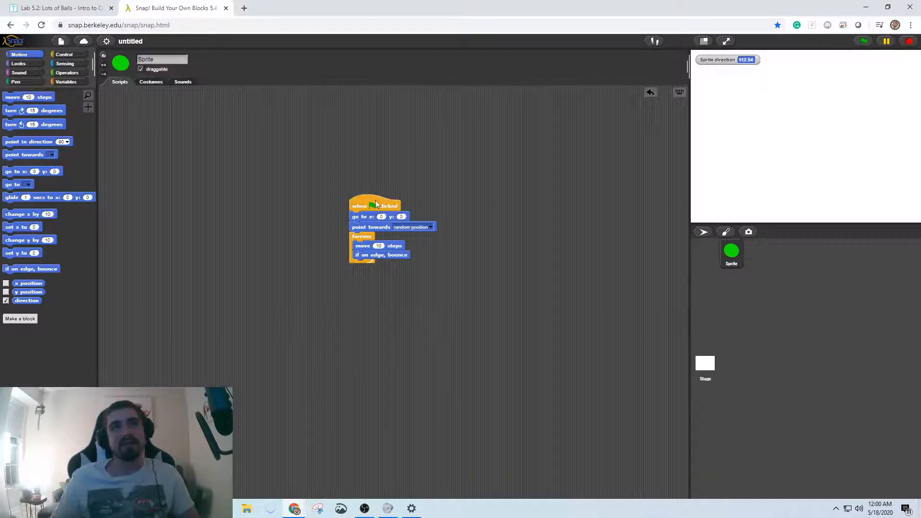
click(374, 205)
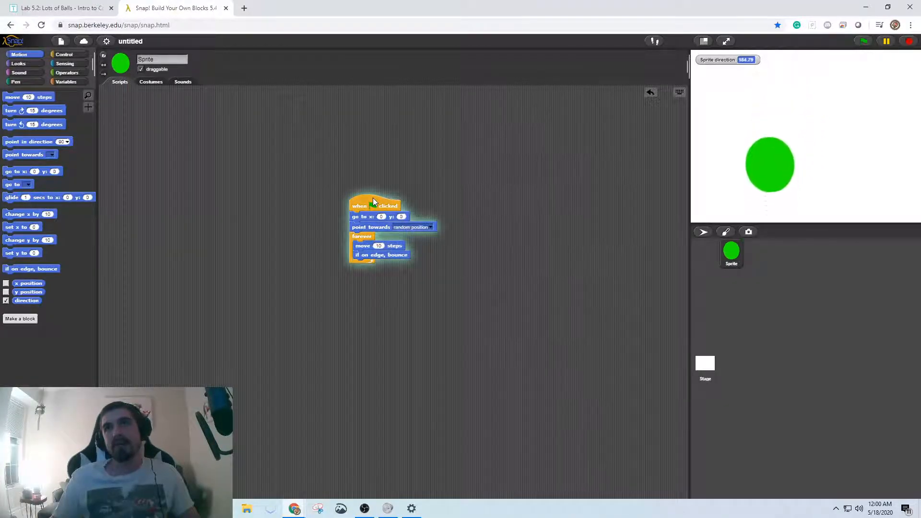
click(375, 205)
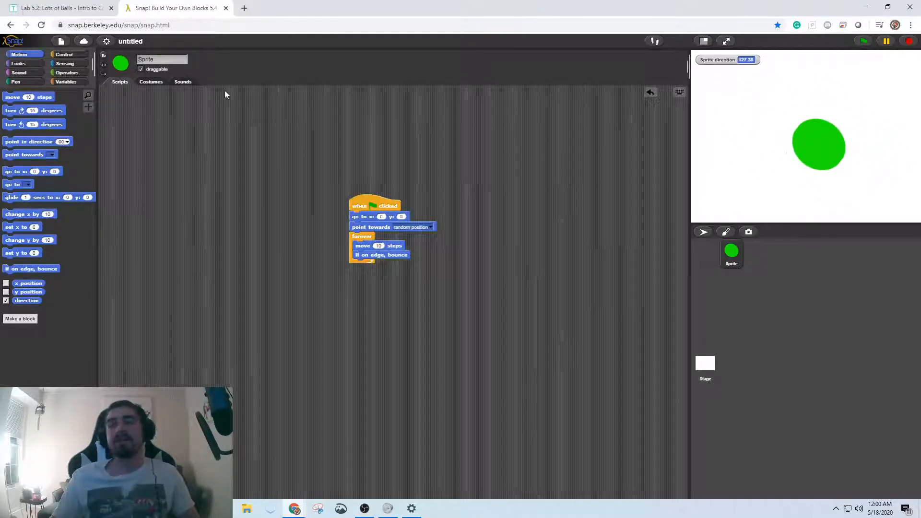
- Review the Lab 5.2 Part 2 clone tasks and grading rubric in GitBook
click(58, 8)
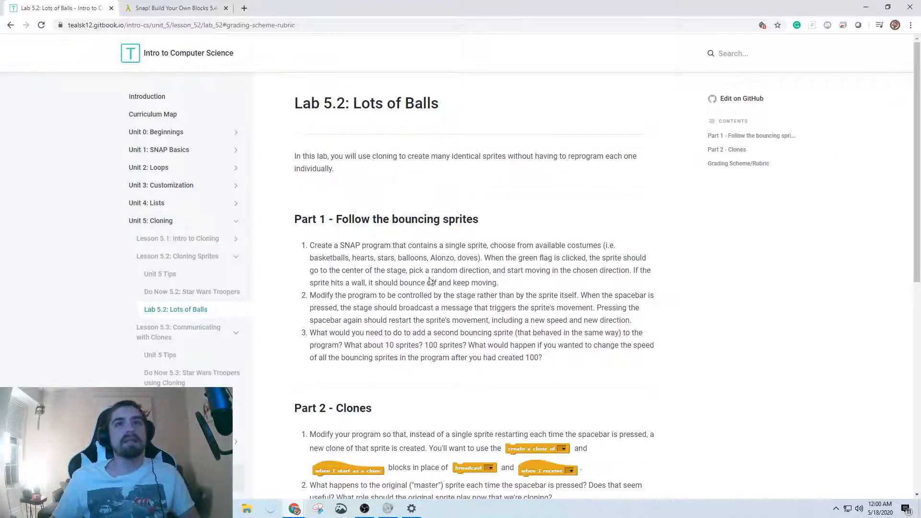
mouse_move(605, 292)
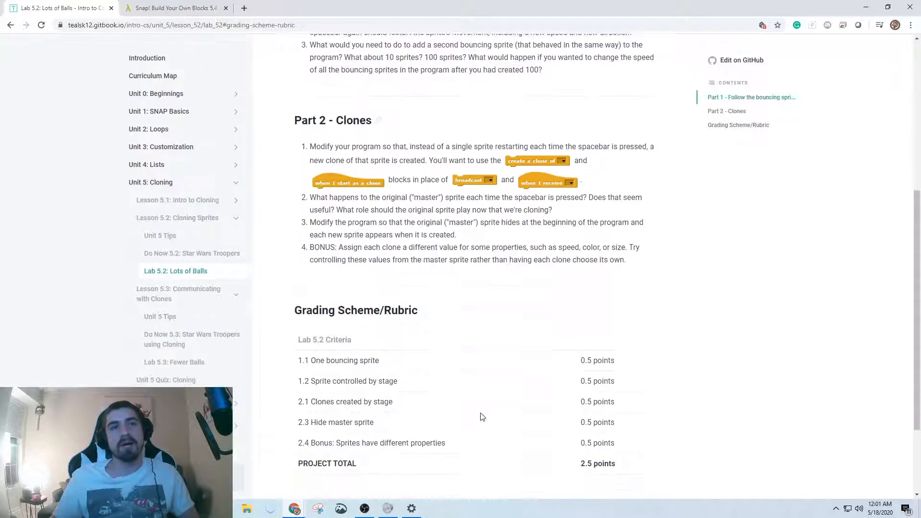
scroll(down, 3)
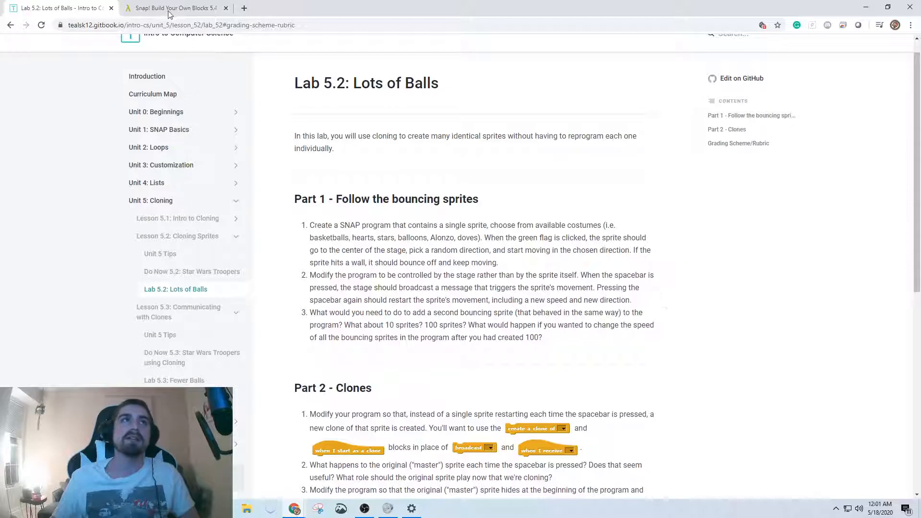
- Give the Stage a 'when space key pressed' script
click(174, 8)
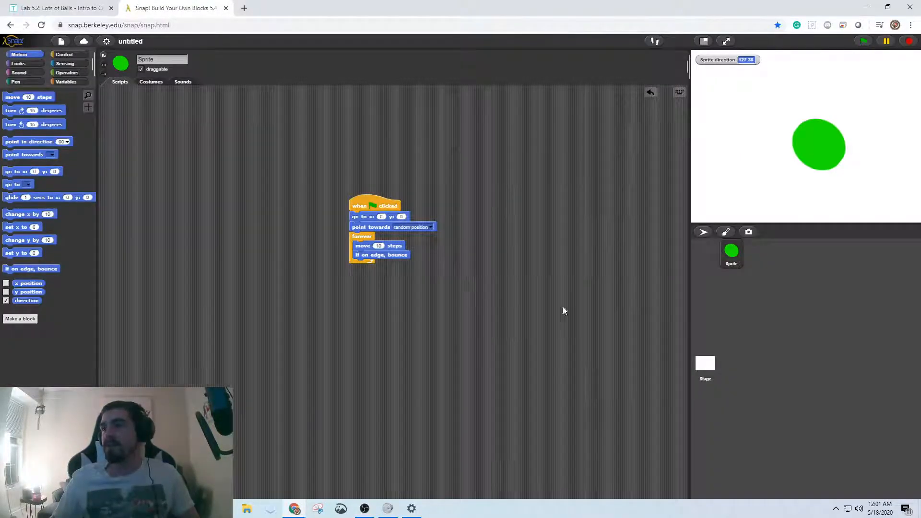
mouse_move(738, 313)
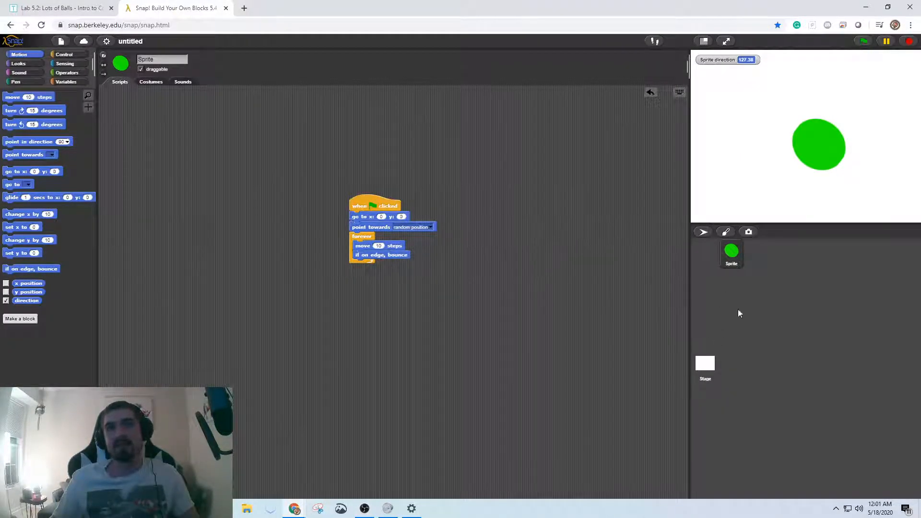
mouse_move(703, 353)
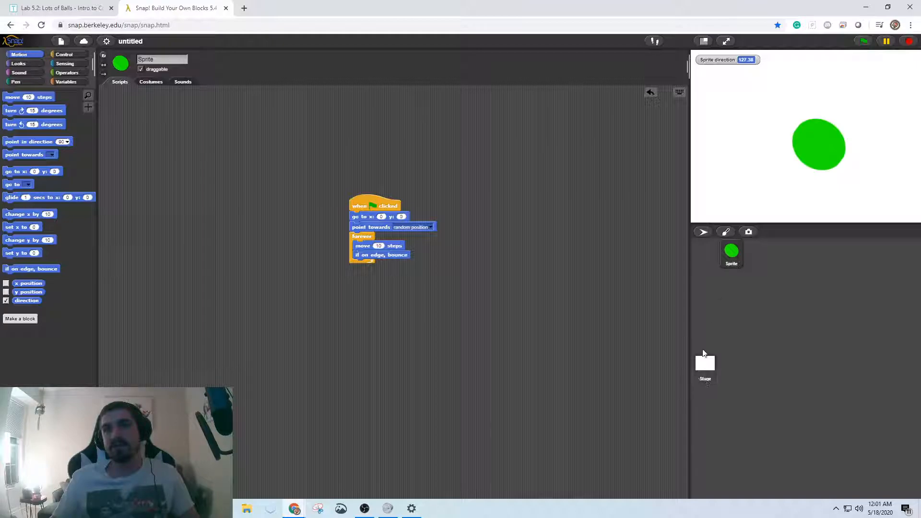
mouse_move(708, 377)
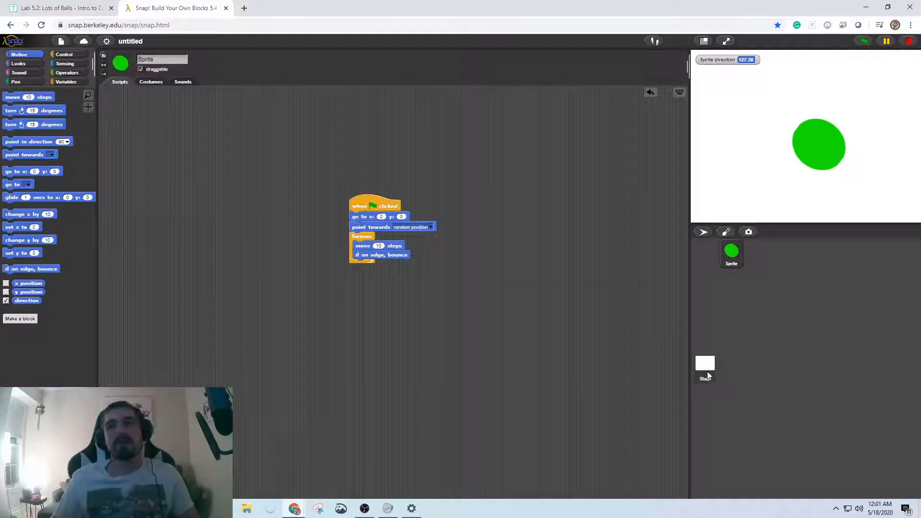
click(706, 368)
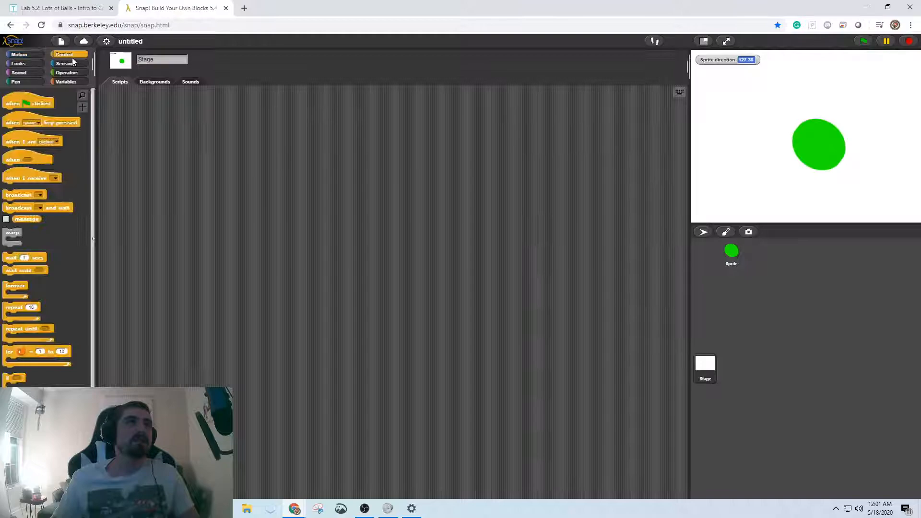
drag(40, 122, 355, 174)
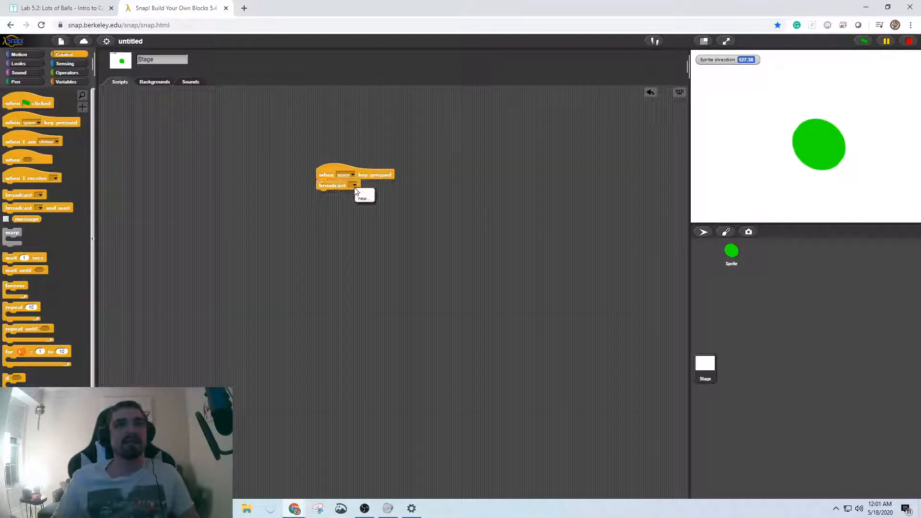
- Make it broadcast a new message named StartBouncing, then return to the ball sprite
click(363, 197)
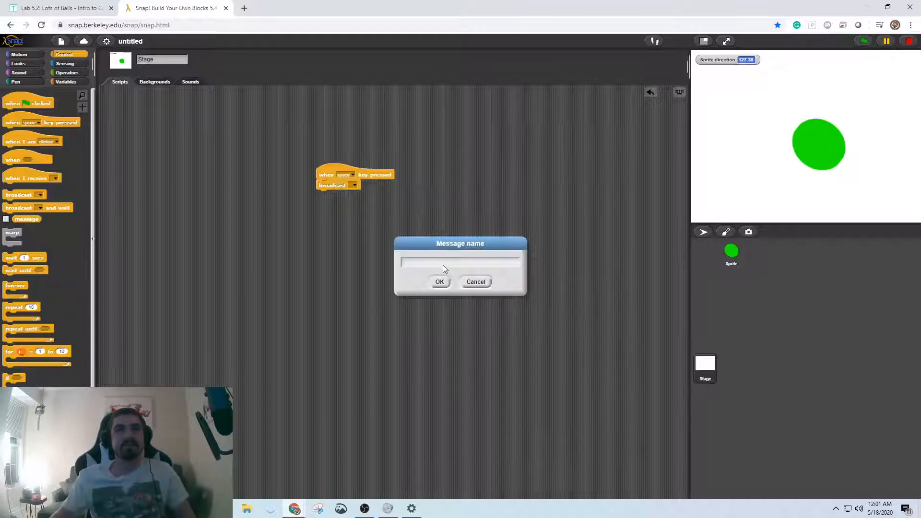
text(StartBounc)
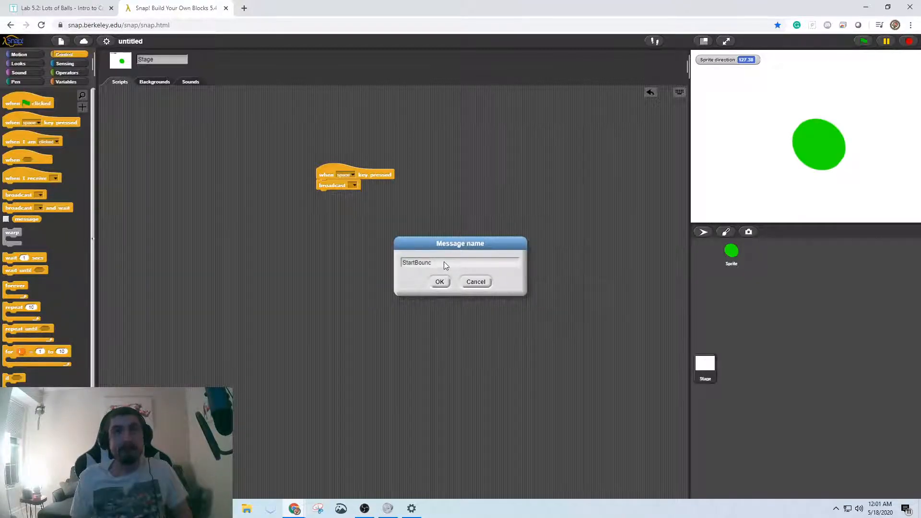
text(ing)
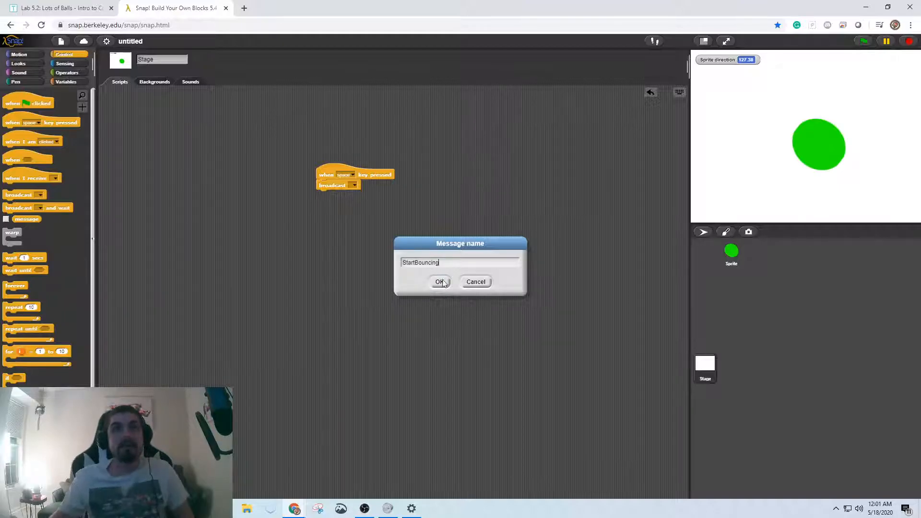
click(439, 281)
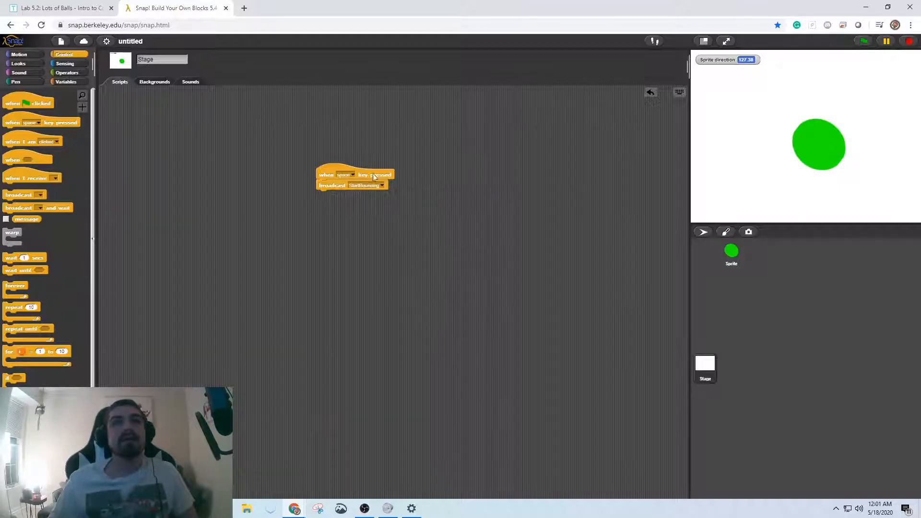
click(731, 252)
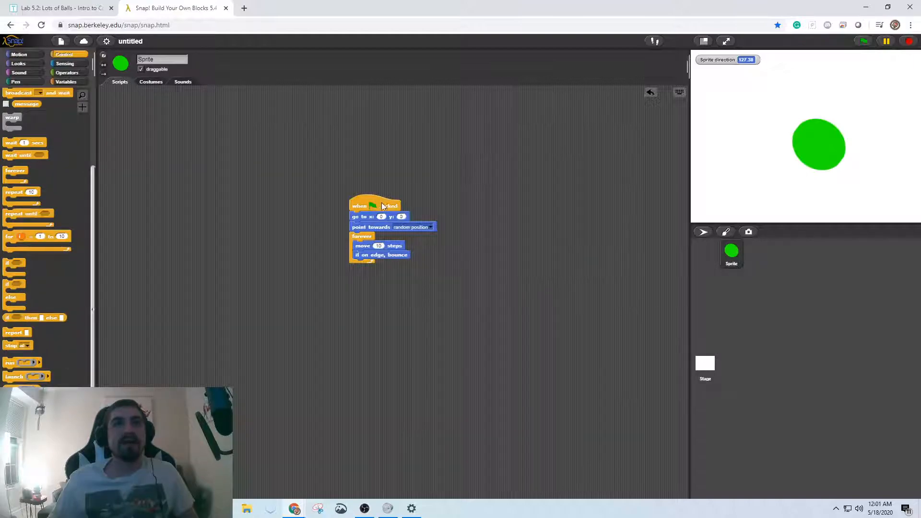
- Start the bouncing script on 'when I receive StartBouncing' instead of the green flag and test it
drag(374, 205, 414, 183)
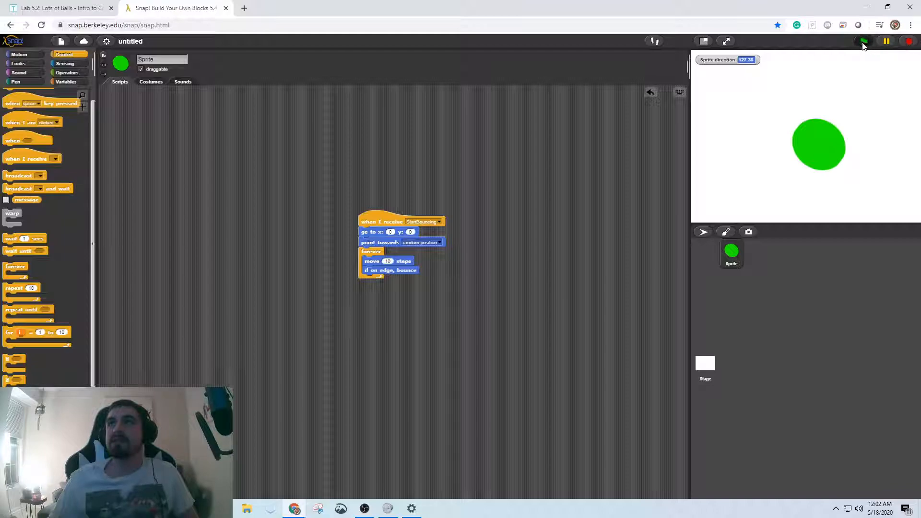
click(863, 42)
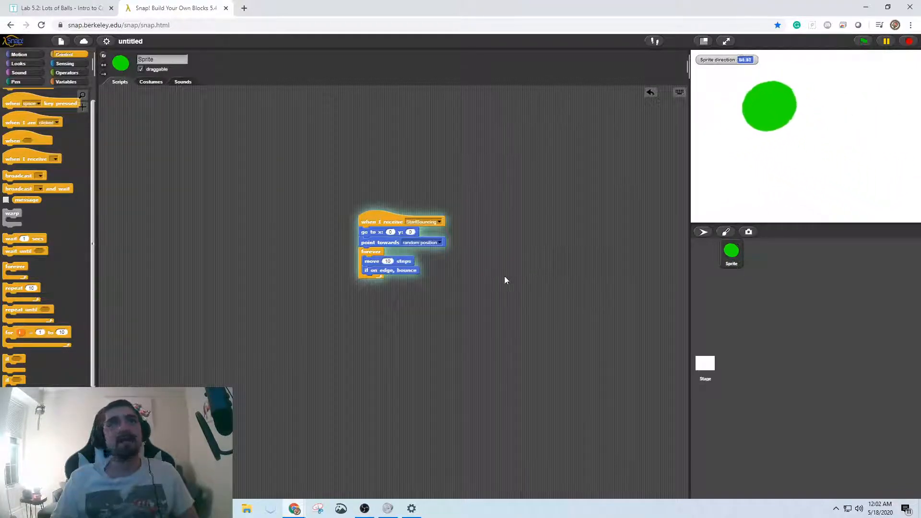
click(56, 7)
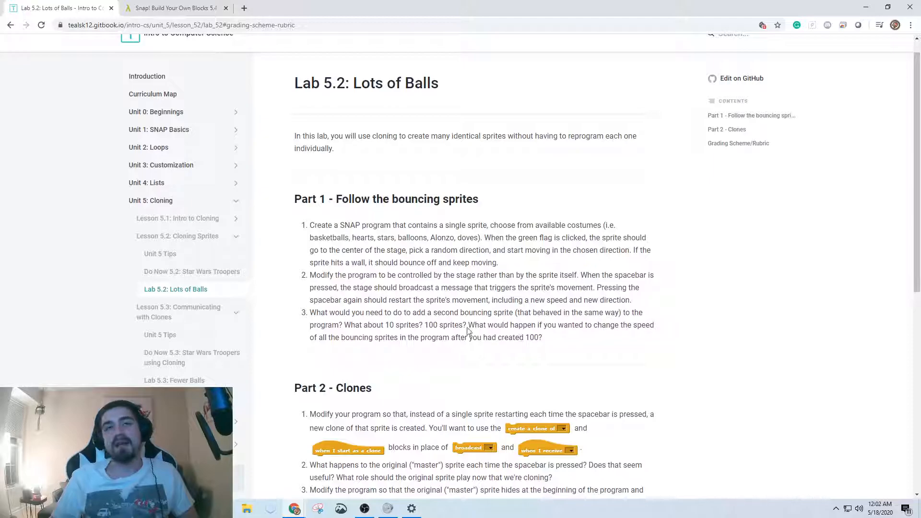
mouse_move(403, 368)
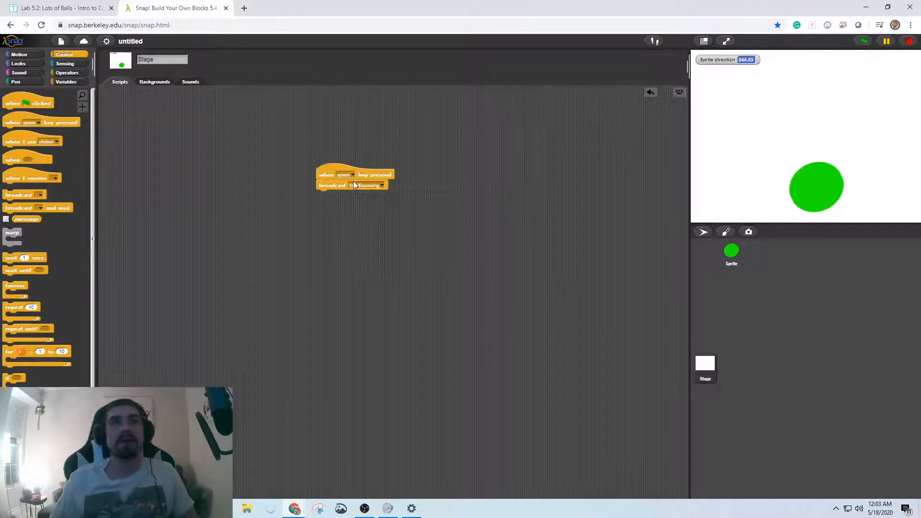
- Set the Stage's 'create a clone of' block to Sprite and return to the ball sprite's scripts
scroll(down, 3)
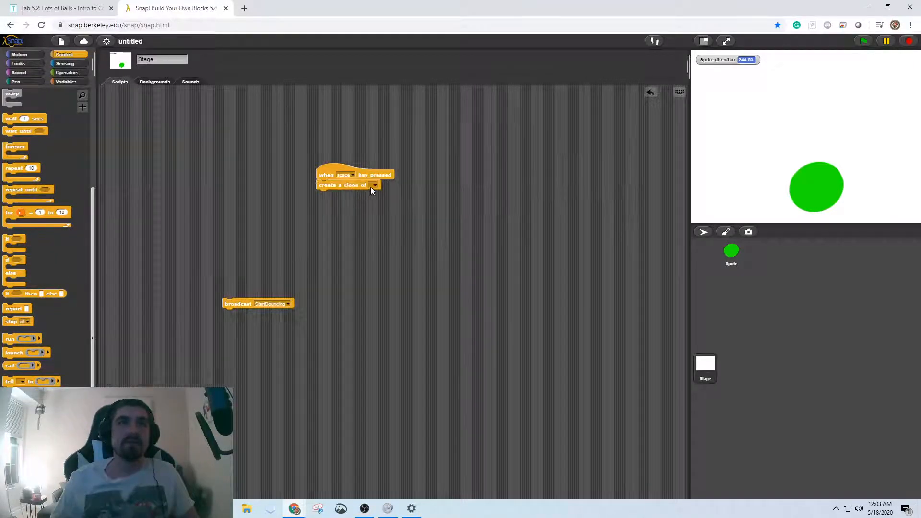
click(375, 184)
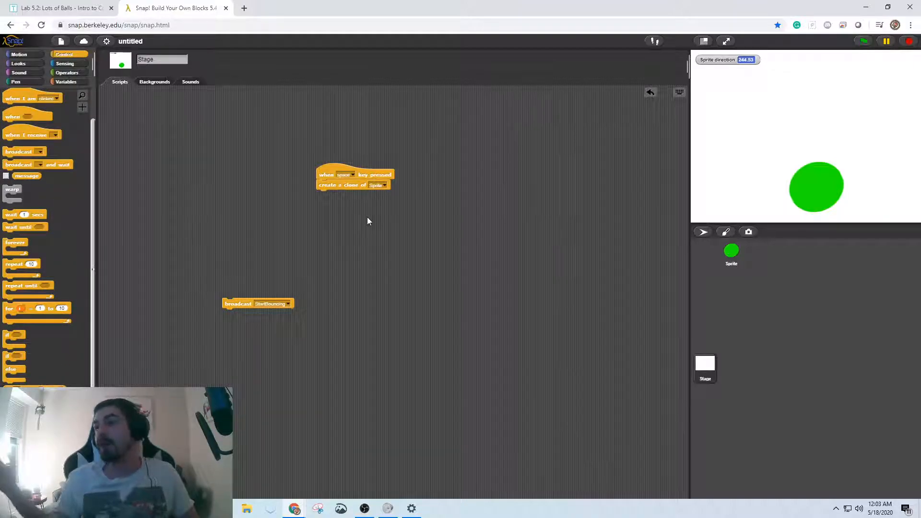
mouse_move(409, 289)
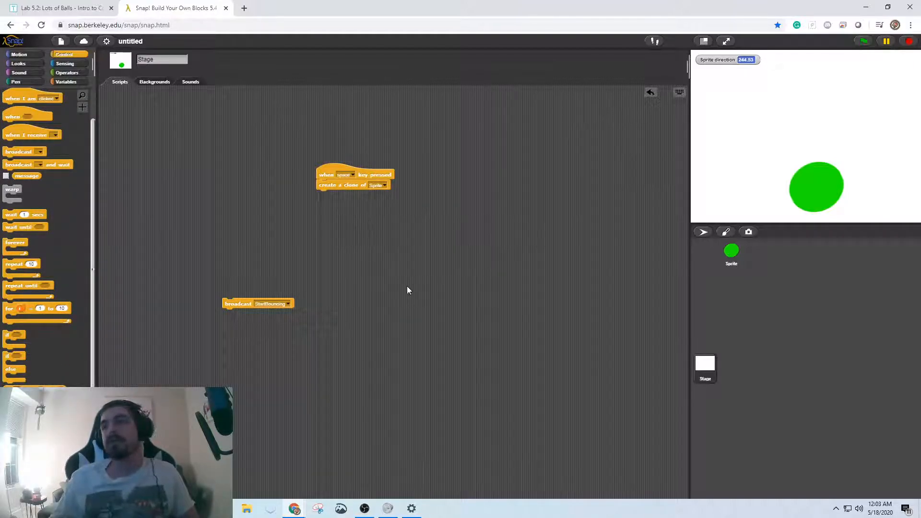
click(731, 252)
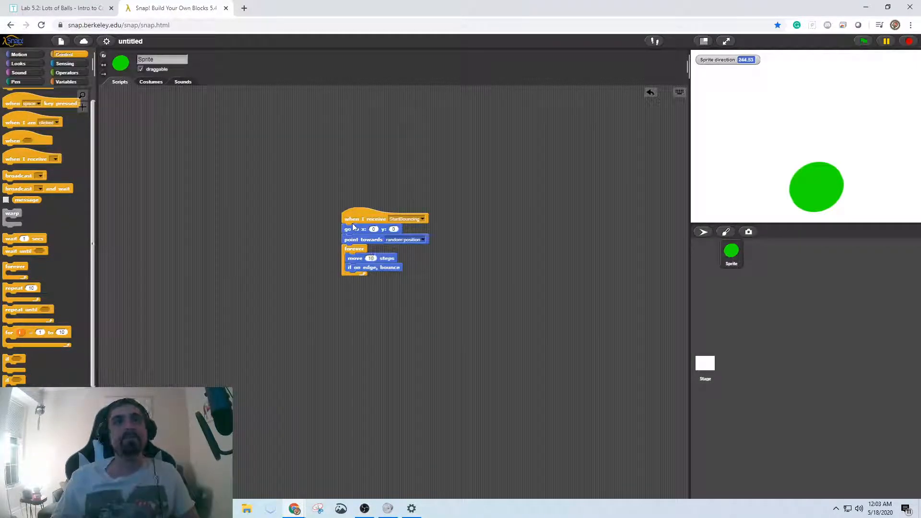
- Move the bouncing steps under a 'when I start as a clone' hat and test, producing many clones
drag(352, 219, 429, 198)
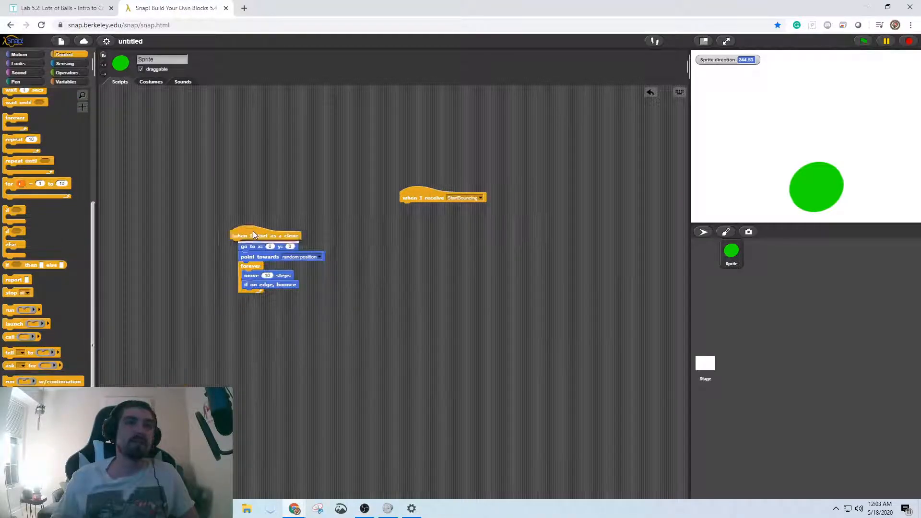
drag(442, 197, 490, 313)
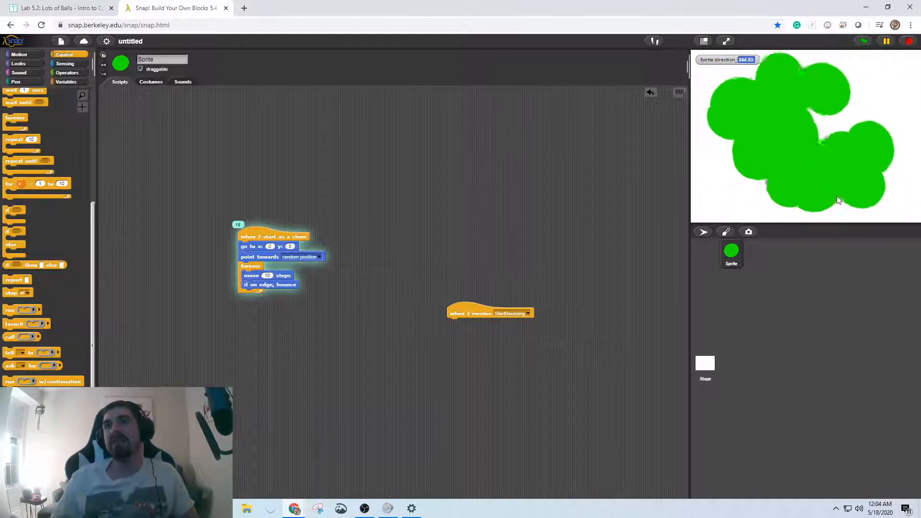
click(910, 41)
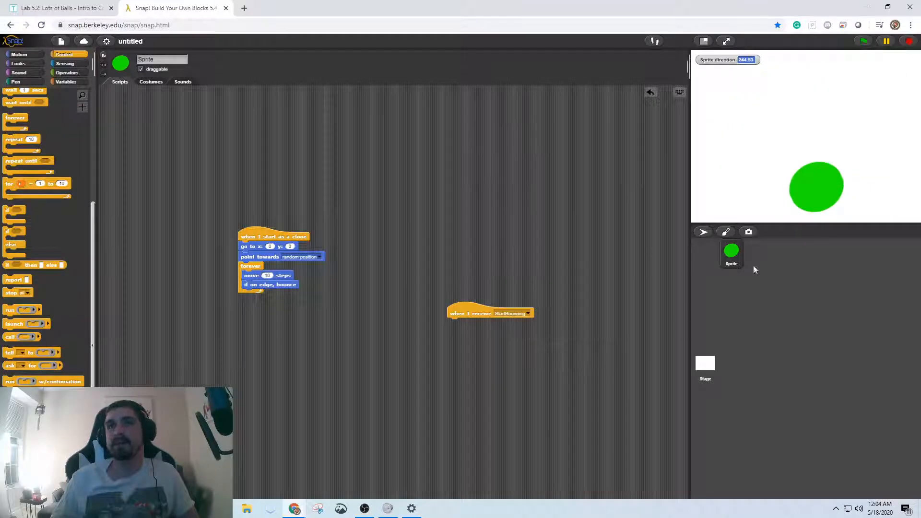
click(705, 365)
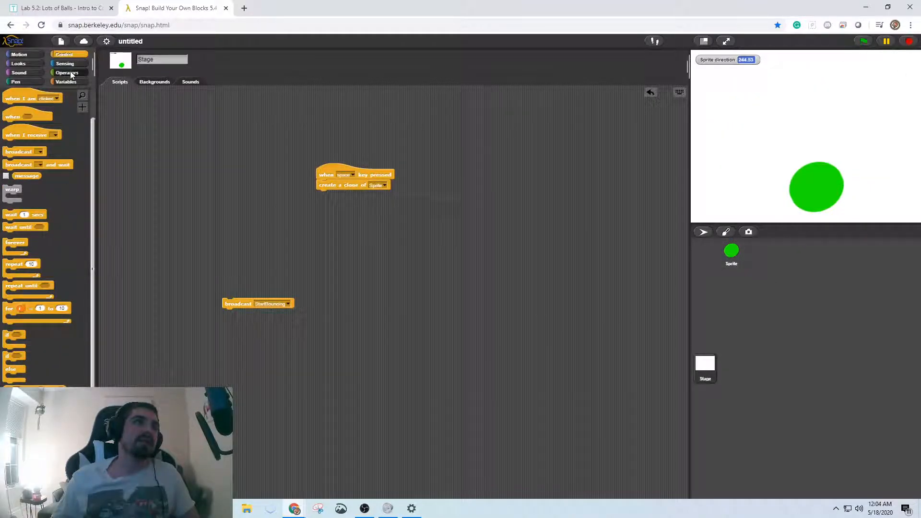
- Surround 'create a clone' with 'tell Sprite to show' from Control and Looks
click(67, 72)
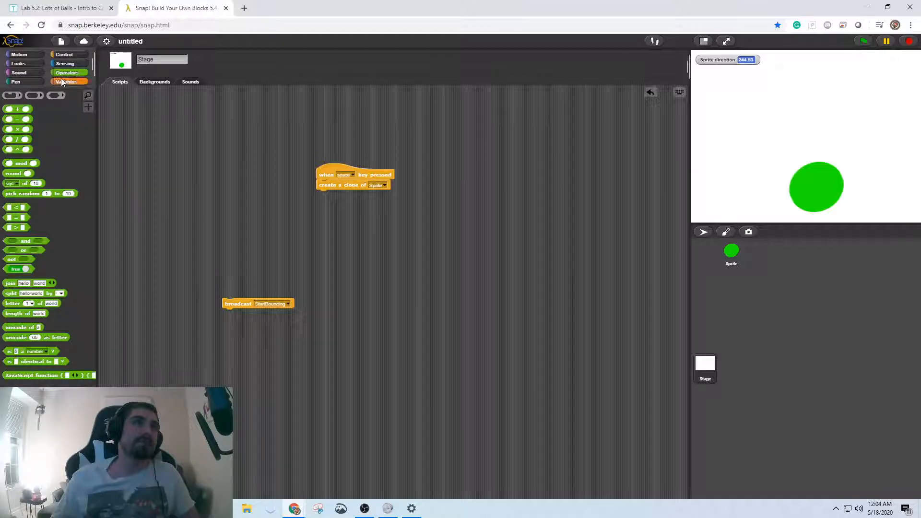
click(64, 64)
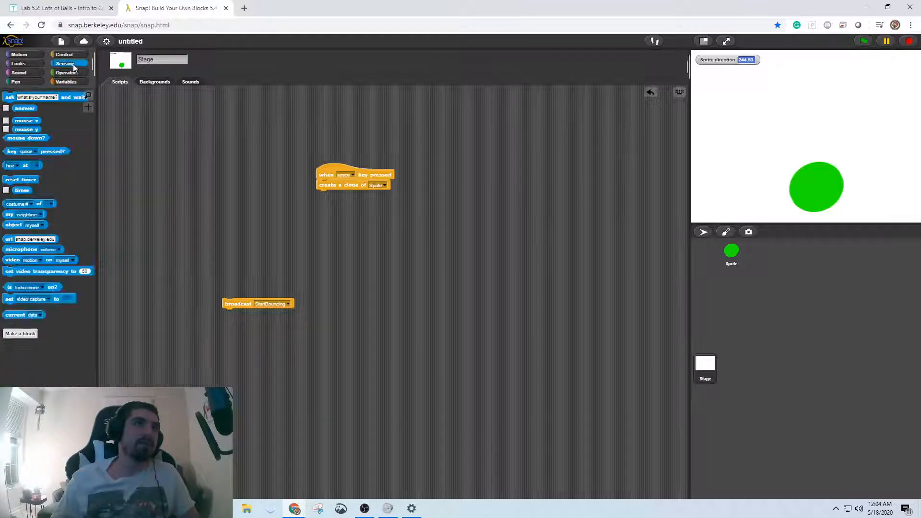
click(64, 54)
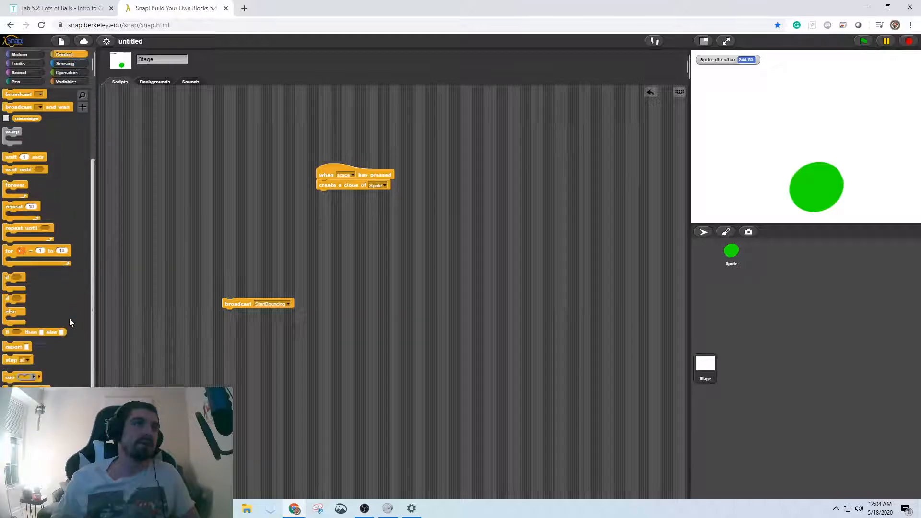
scroll(down, 3)
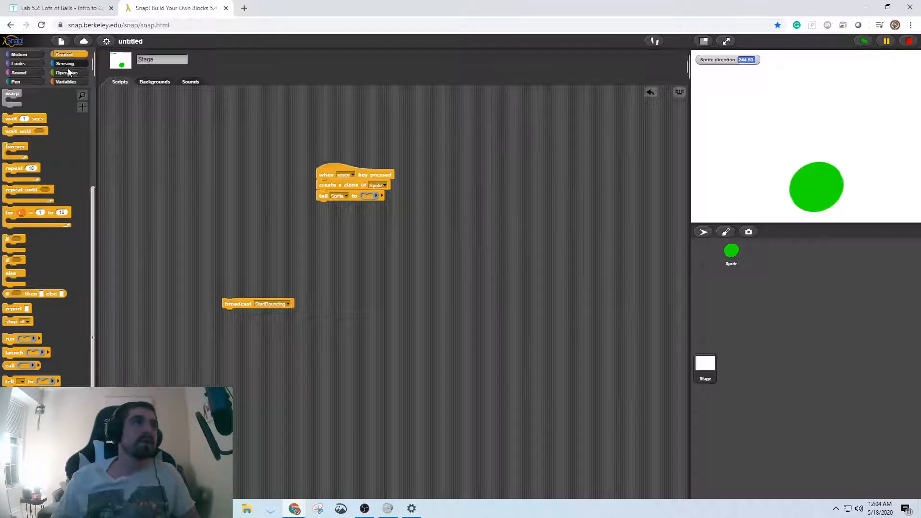
click(18, 63)
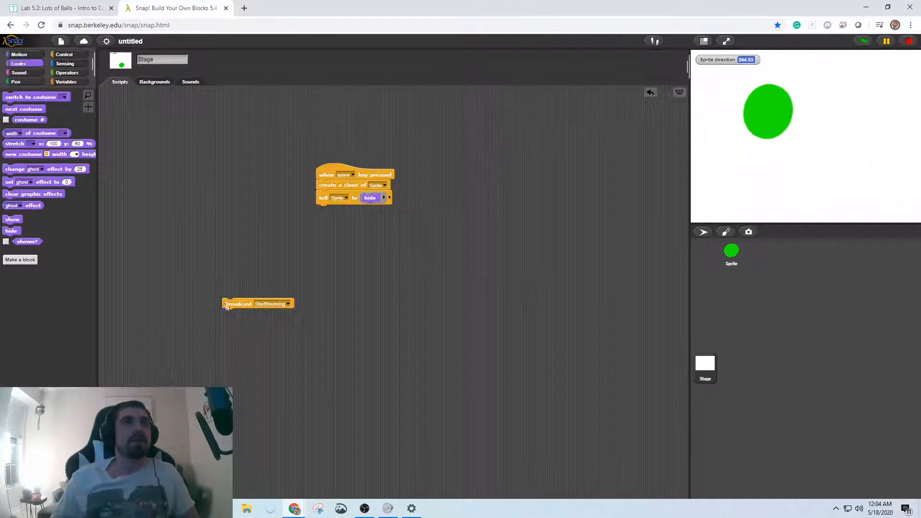
- Add 'tell Sprite to hide' after cloning so the original ball stays hidden
click(65, 54)
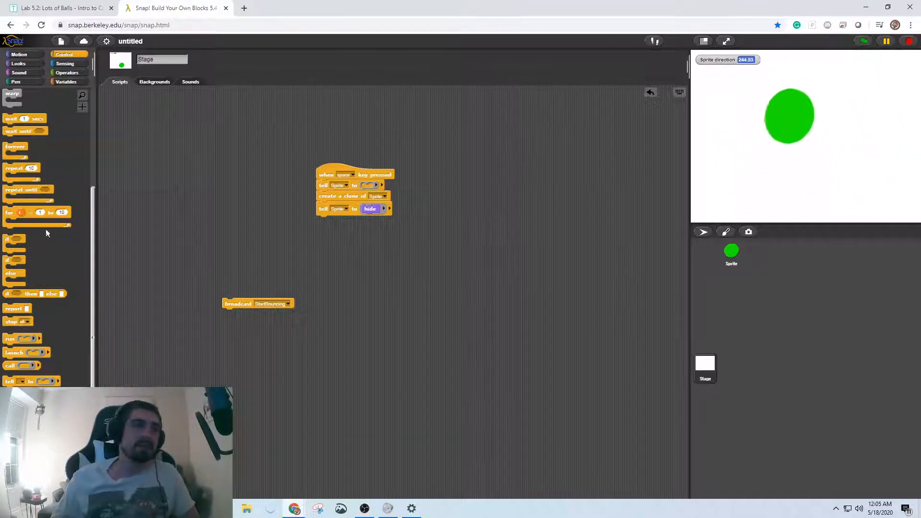
click(18, 63)
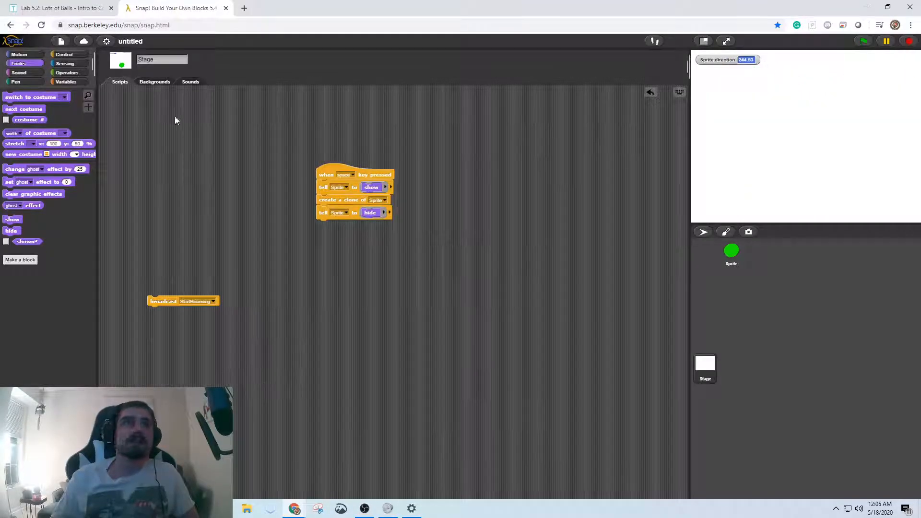
click(731, 253)
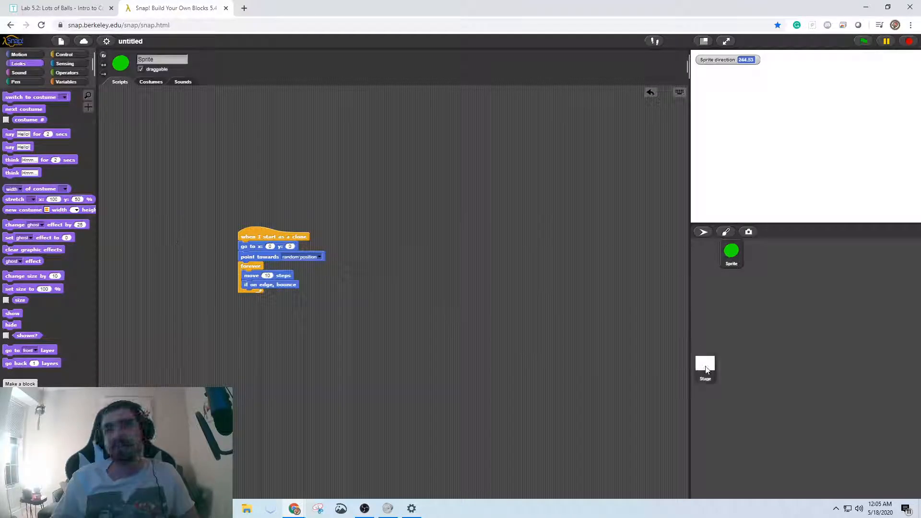
- Show the ball sprite's costume list with the Turtle and green circle costumes
click(705, 364)
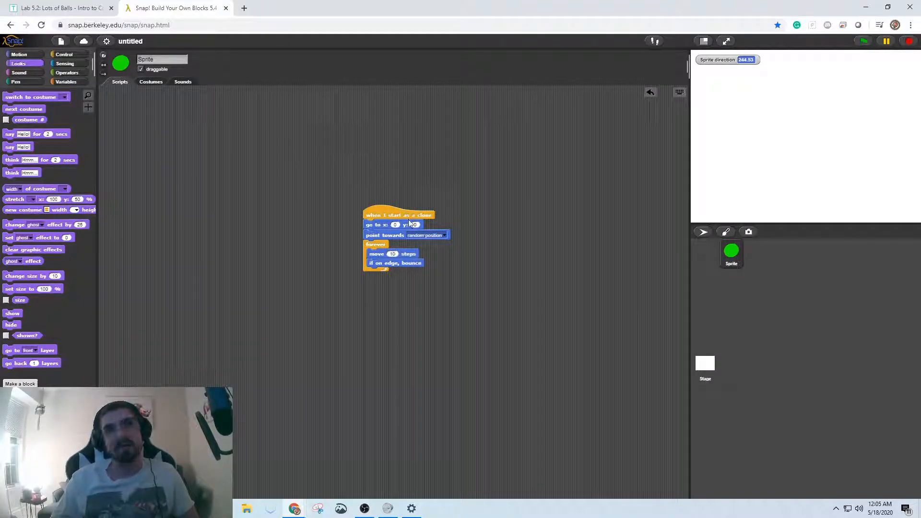
click(151, 82)
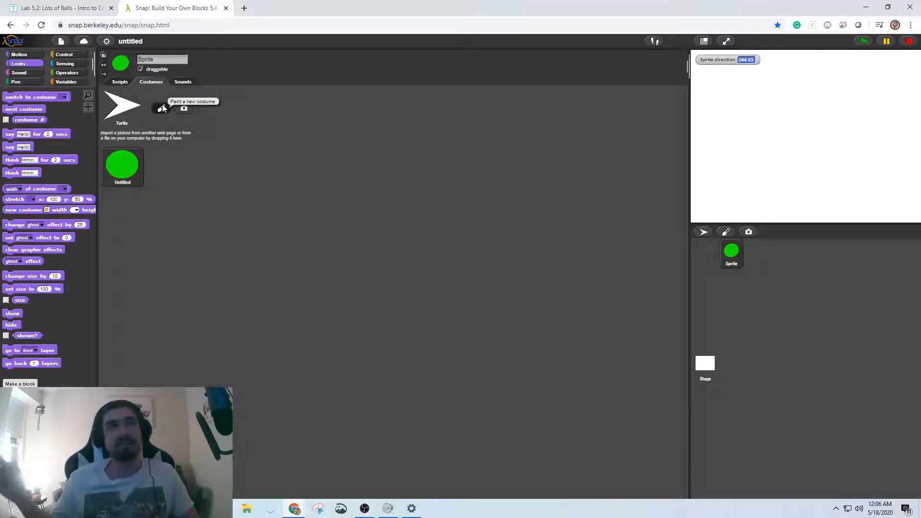
- Paint and save a red circle costume and a blue scribbled ball costume
click(160, 109)
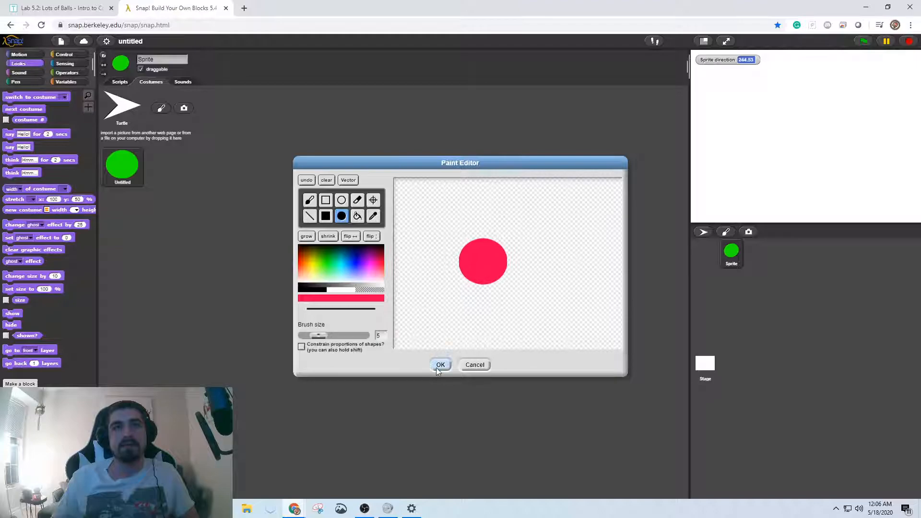
click(441, 365)
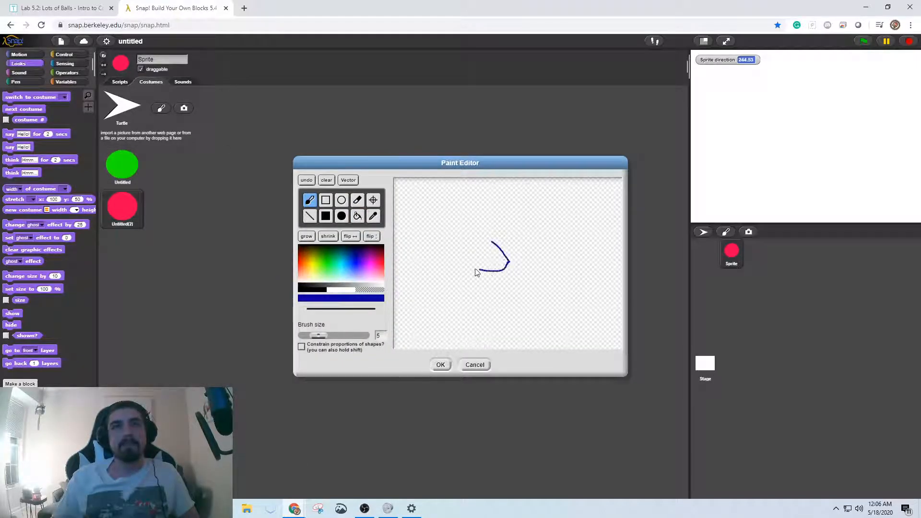
drag(502, 261, 490, 252)
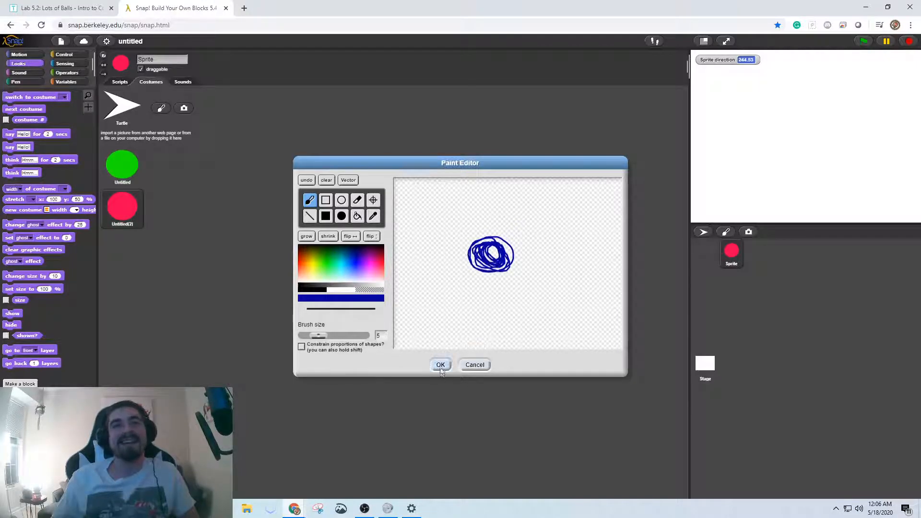
click(440, 364)
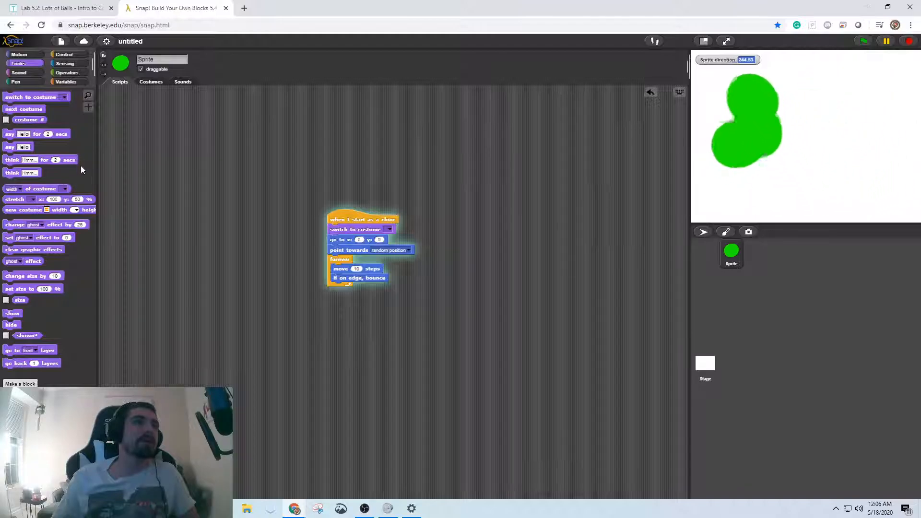
- Make each clone switch to a random costume 1 to 3 and add a set-size step
click(64, 53)
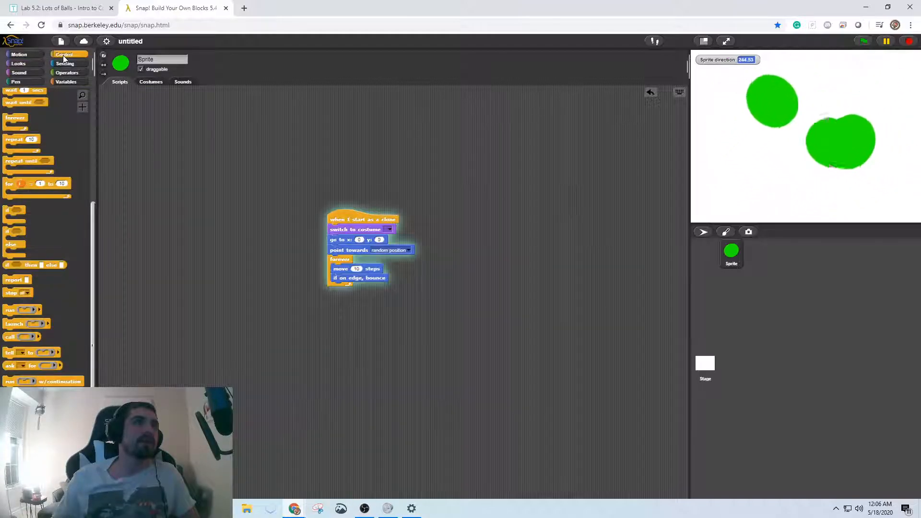
click(67, 72)
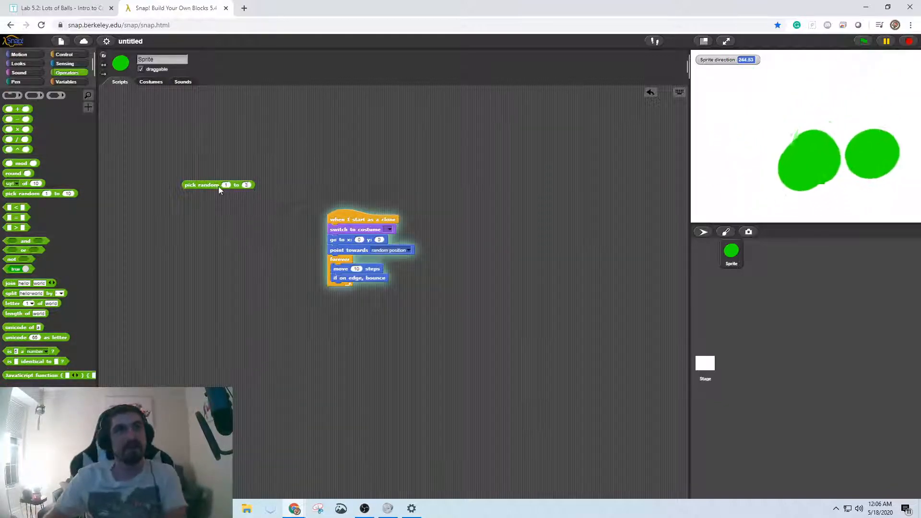
drag(201, 184, 418, 230)
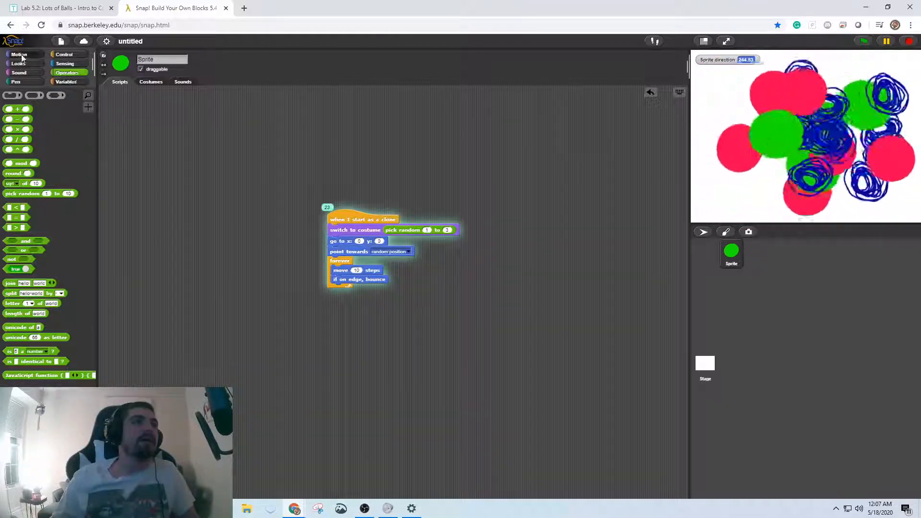
click(19, 63)
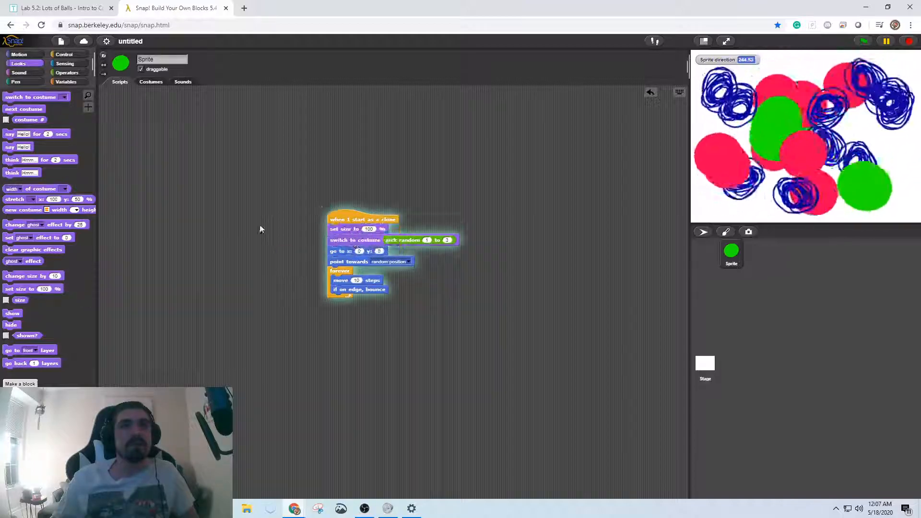
- Give each clone a random size, test it, and return to the Lab 5.2 instructions
click(67, 72)
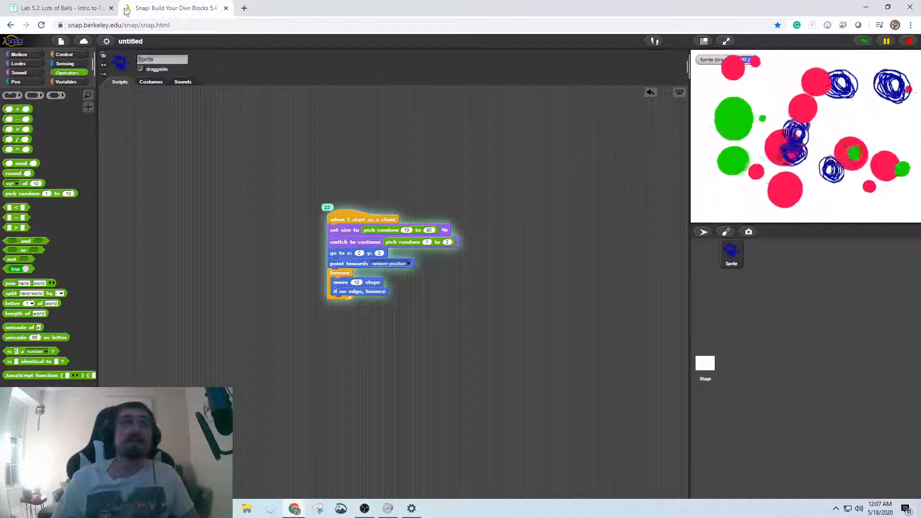
click(58, 8)
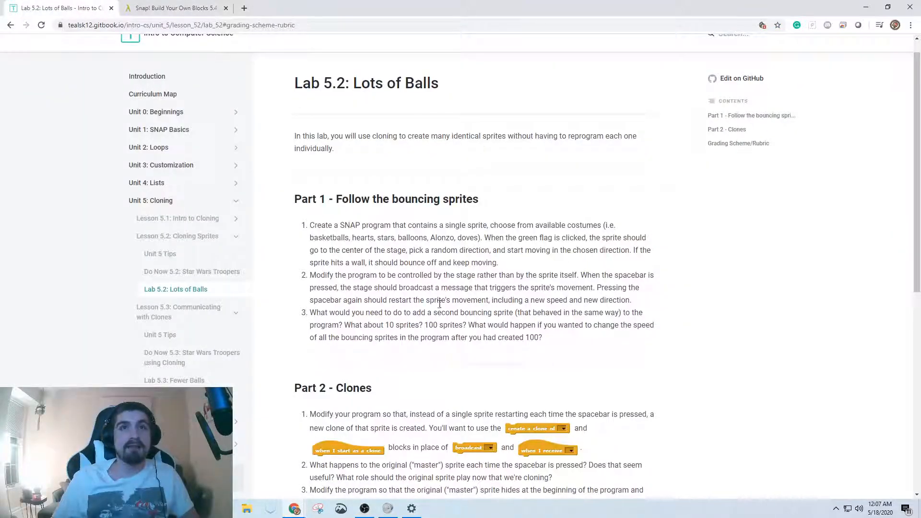
- Review the Part 2 clone tasks in the lab page and return to the Snap! project
scroll(down, 3)
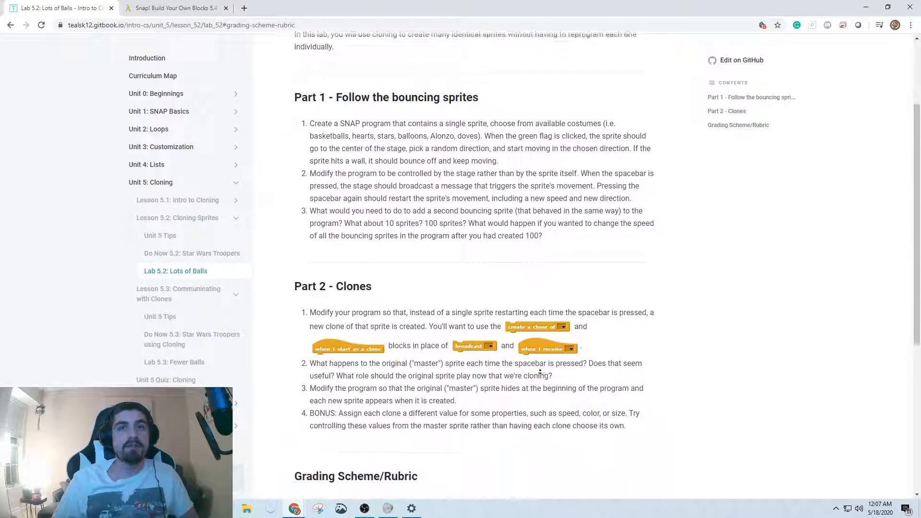
scroll(down, 3)
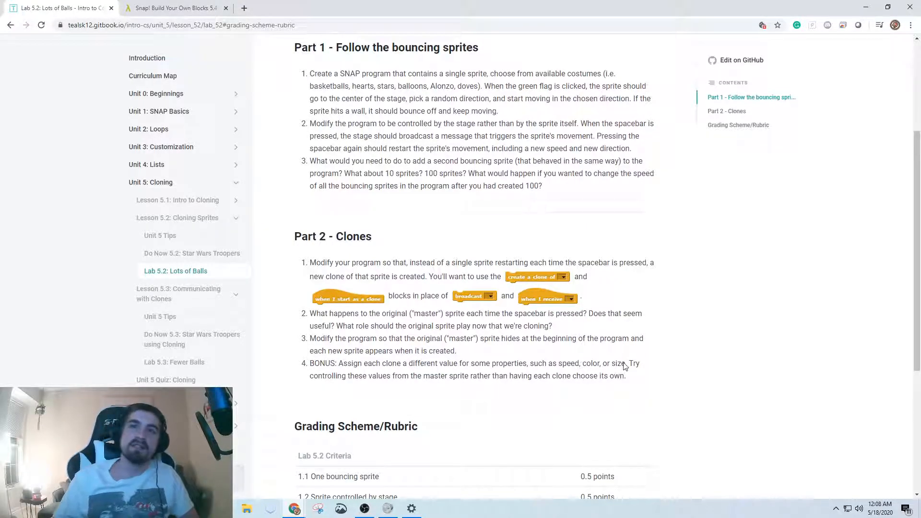
mouse_move(653, 378)
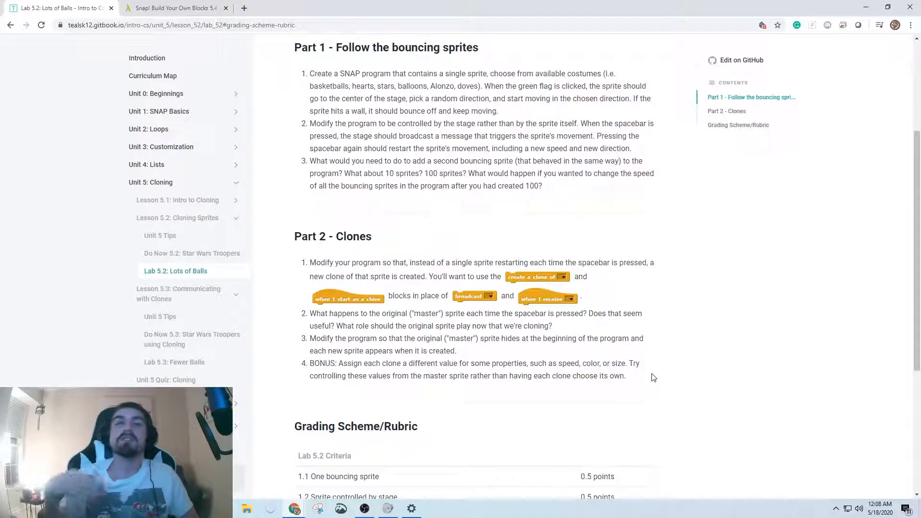
mouse_move(525, 250)
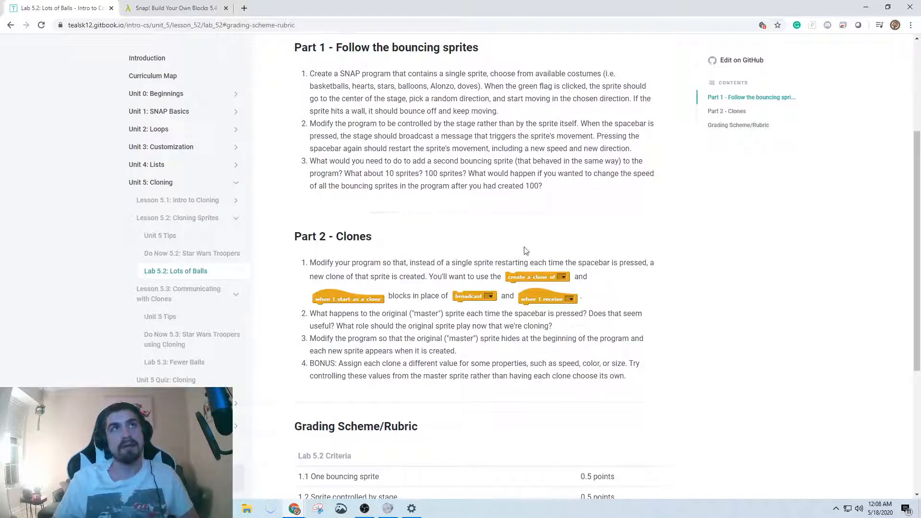
click(175, 8)
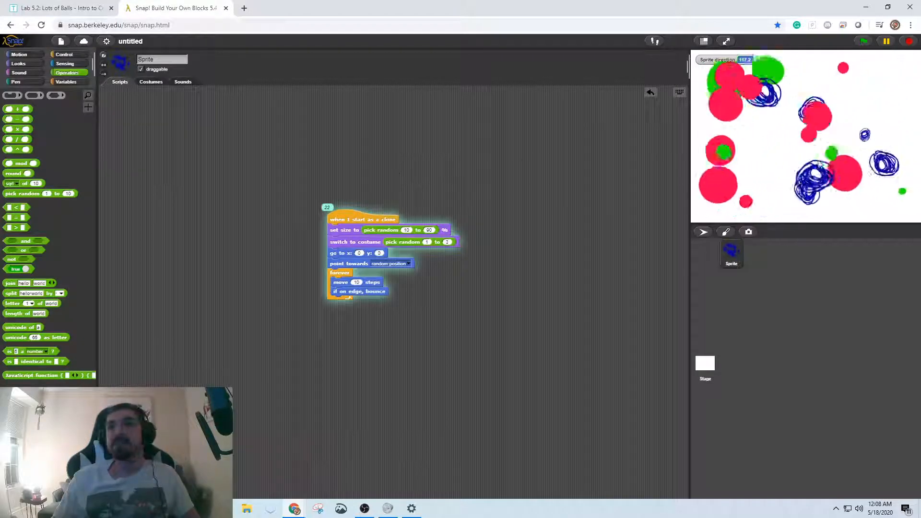